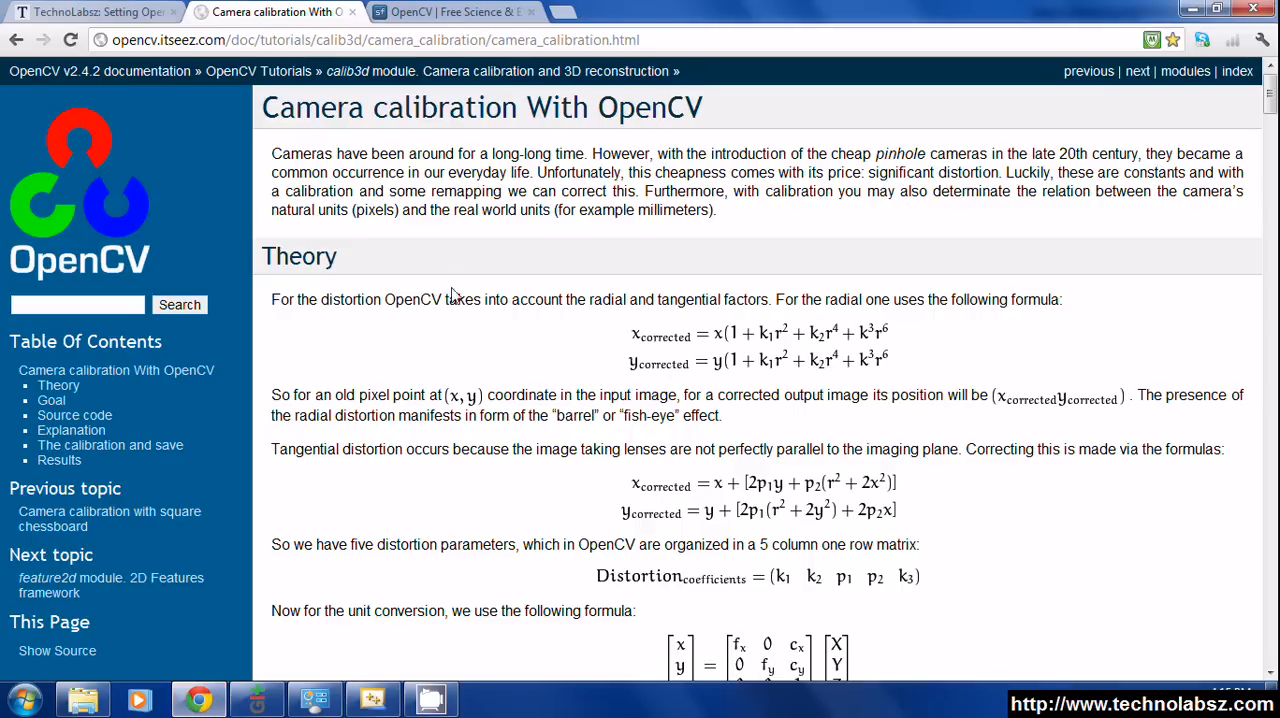
{"action": "mouse_move", "coordinate": [453, 161]}
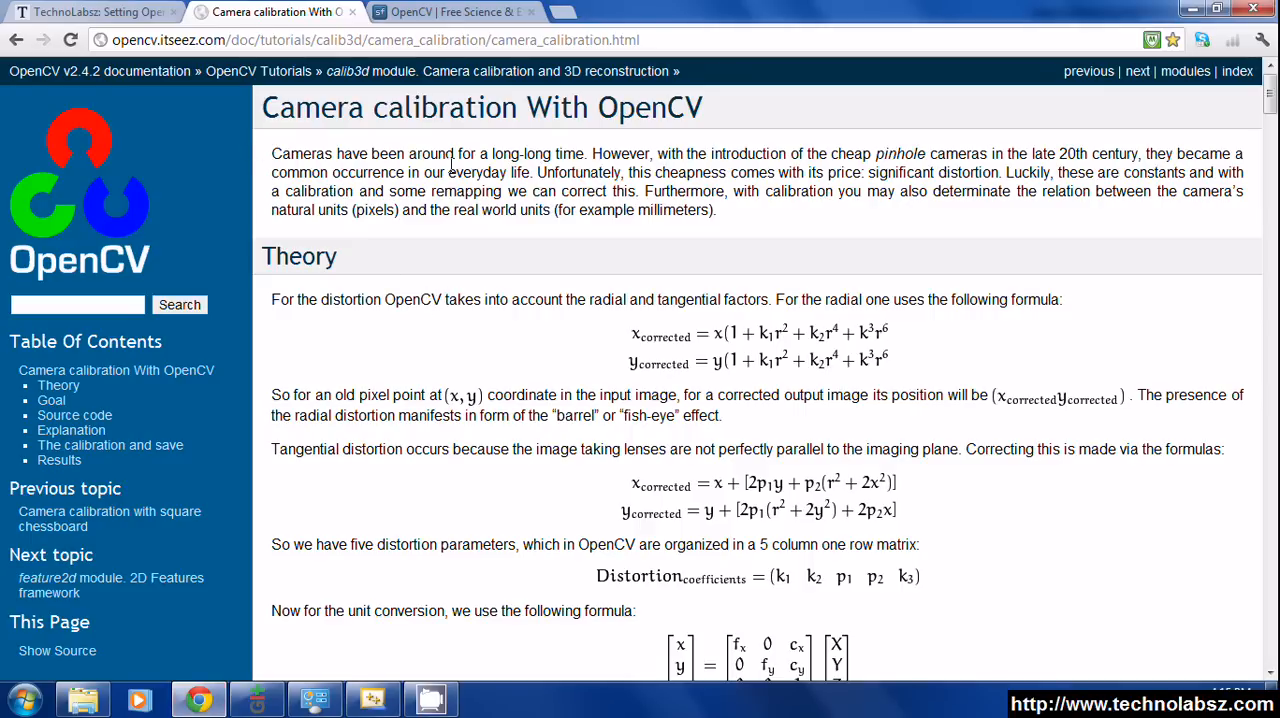
{"action": "mouse_move", "coordinate": [681, 293]}
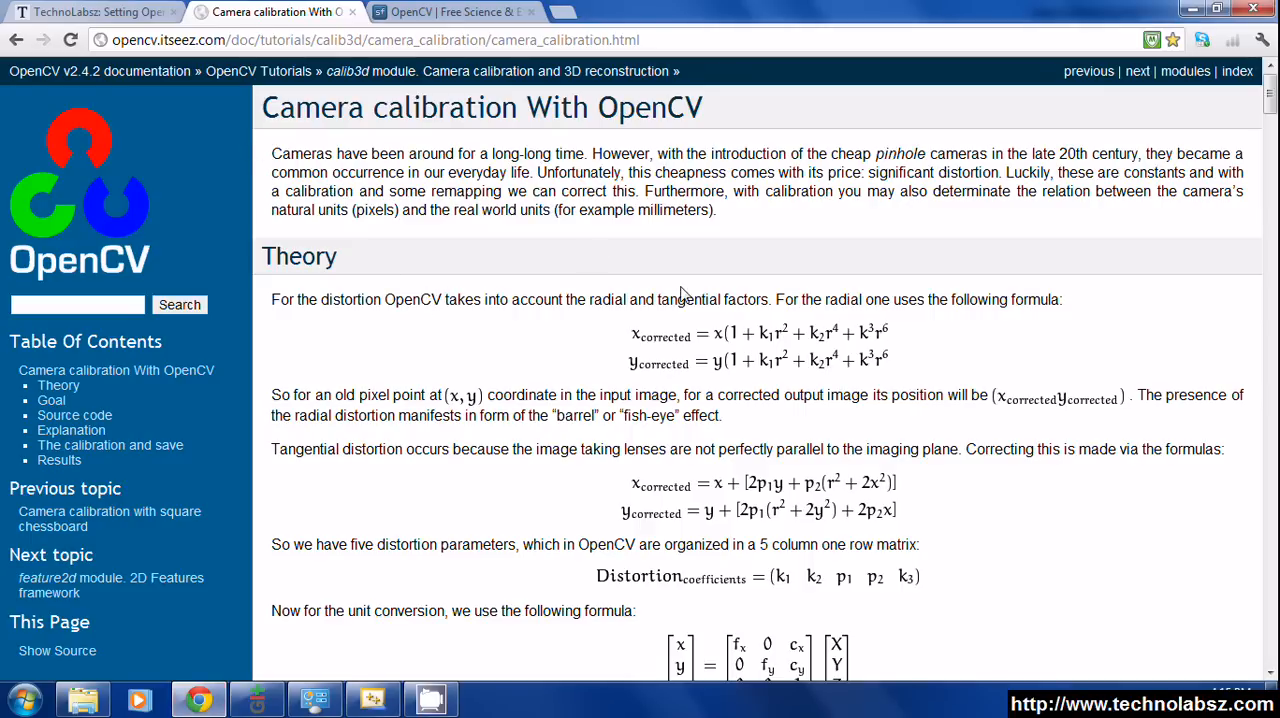
- Open the opencv folder on drive E and then its samples folder
{"action": "scroll", "scroll_direction": "down", "scroll_amount": 3}
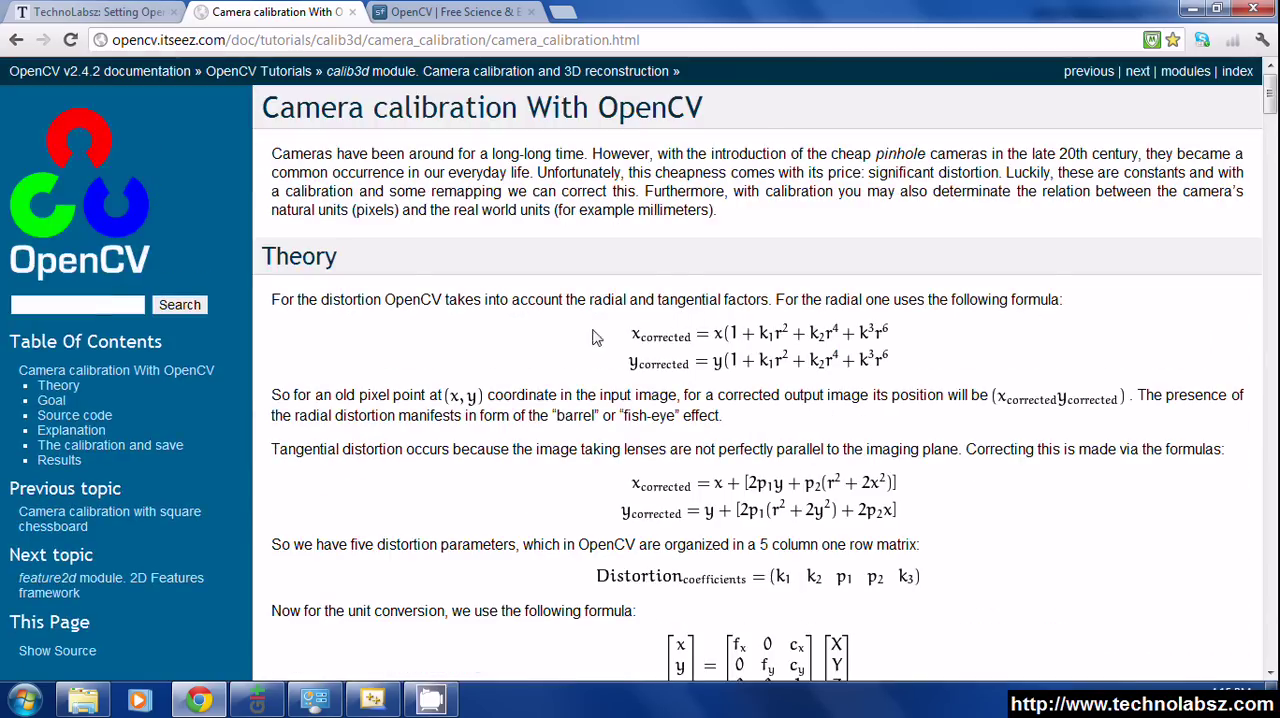
{"action": "scroll", "scroll_direction": "down", "scroll_amount": 3}
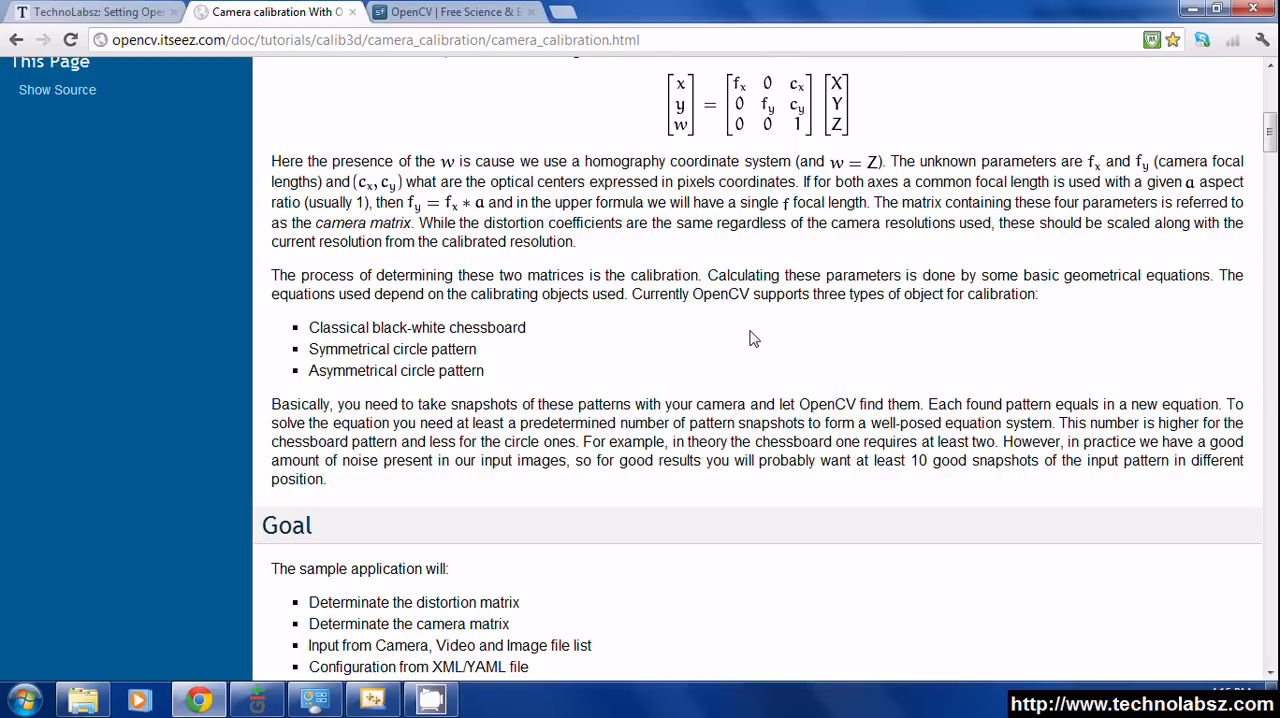
{"action": "scroll", "scroll_direction": "down", "scroll_amount": 3}
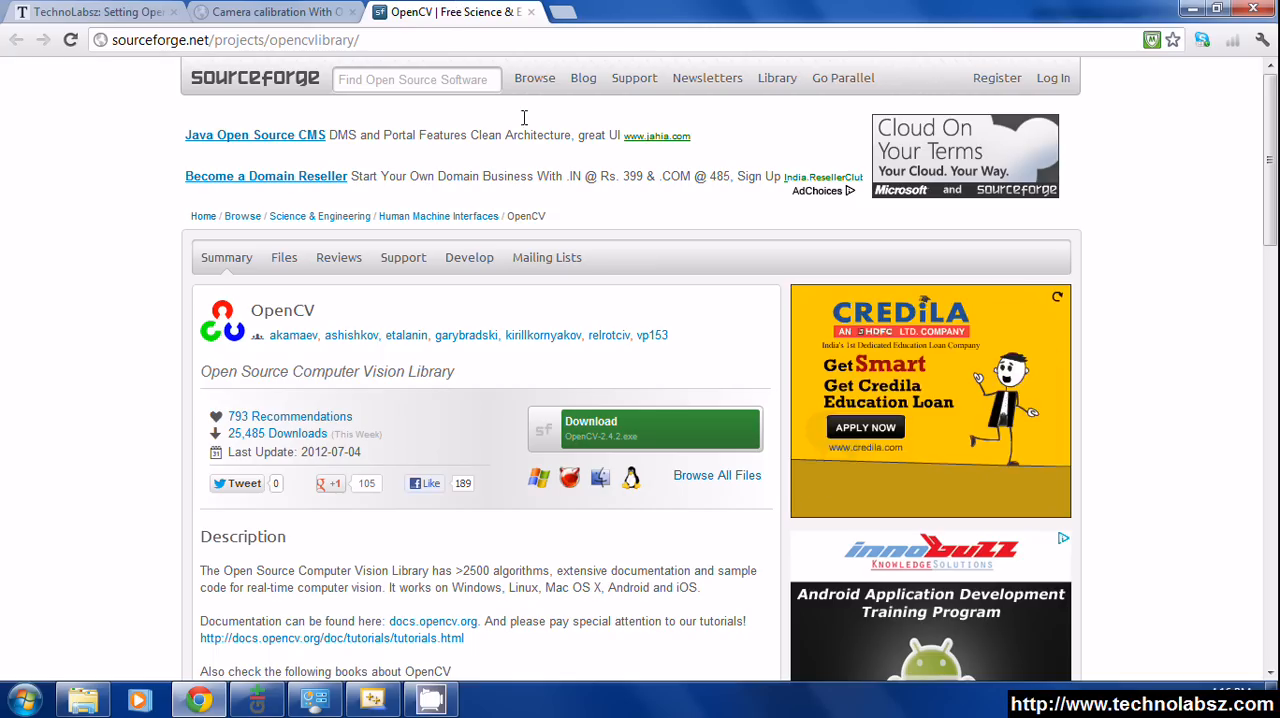
{"action": "mouse_move", "coordinate": [216, 40]}
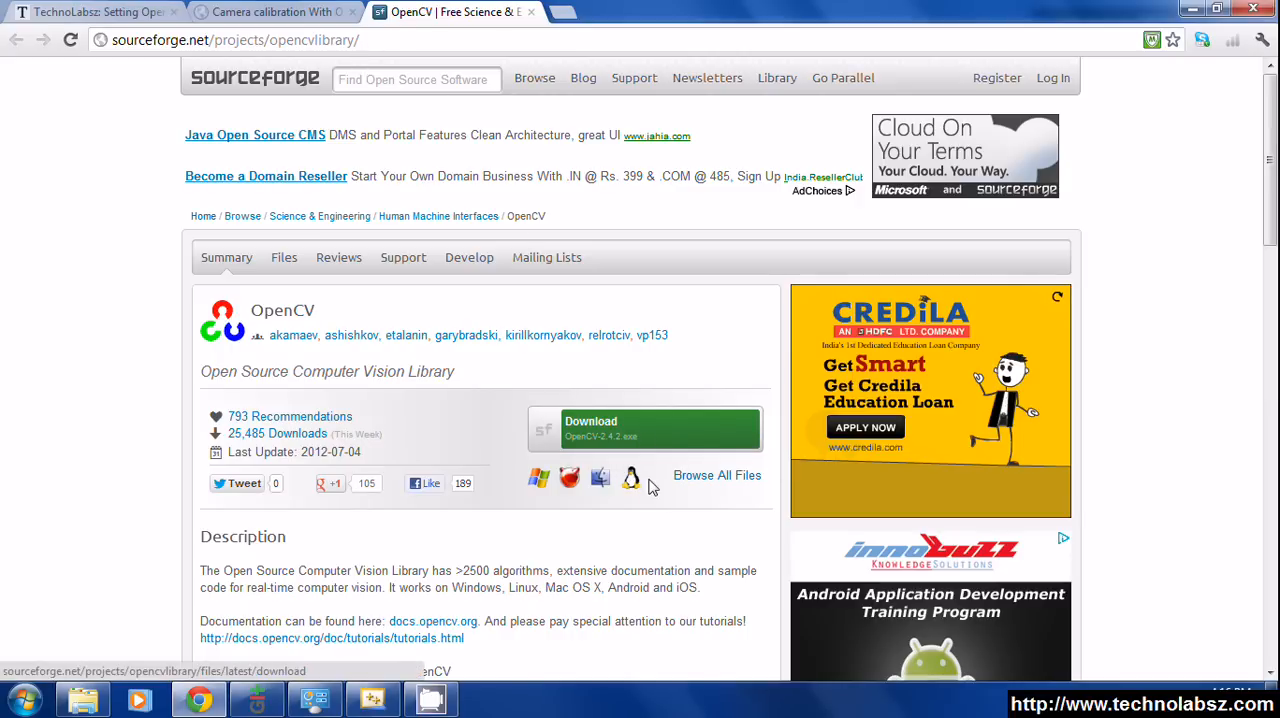
{"action": "mouse_move", "coordinate": [660, 437]}
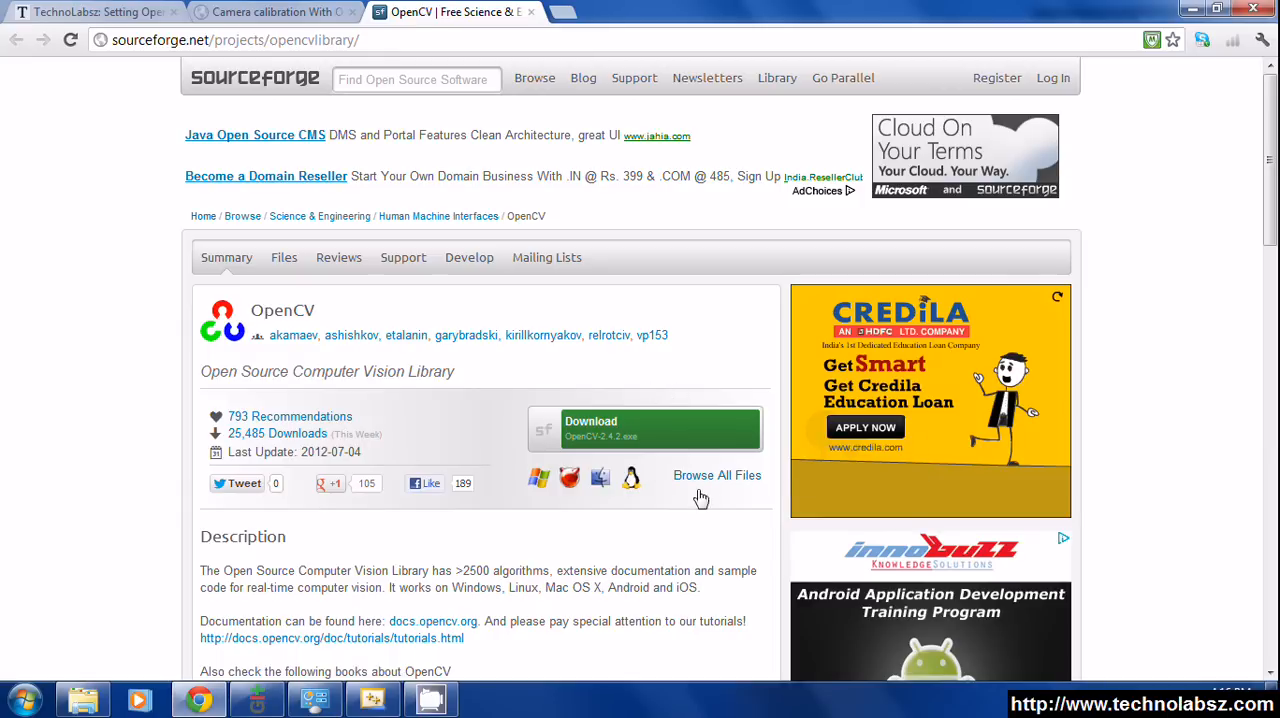
{"action": "mouse_move", "coordinate": [658, 520]}
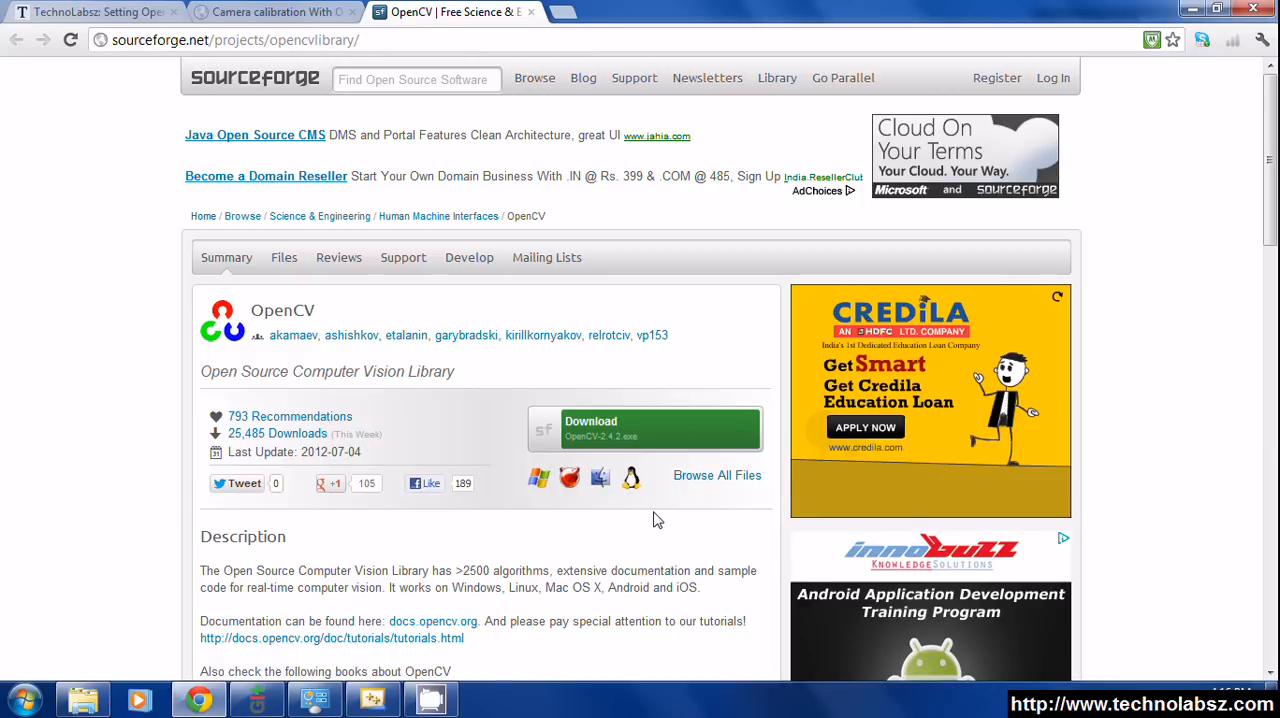
{"action": "mouse_move", "coordinate": [634, 583]}
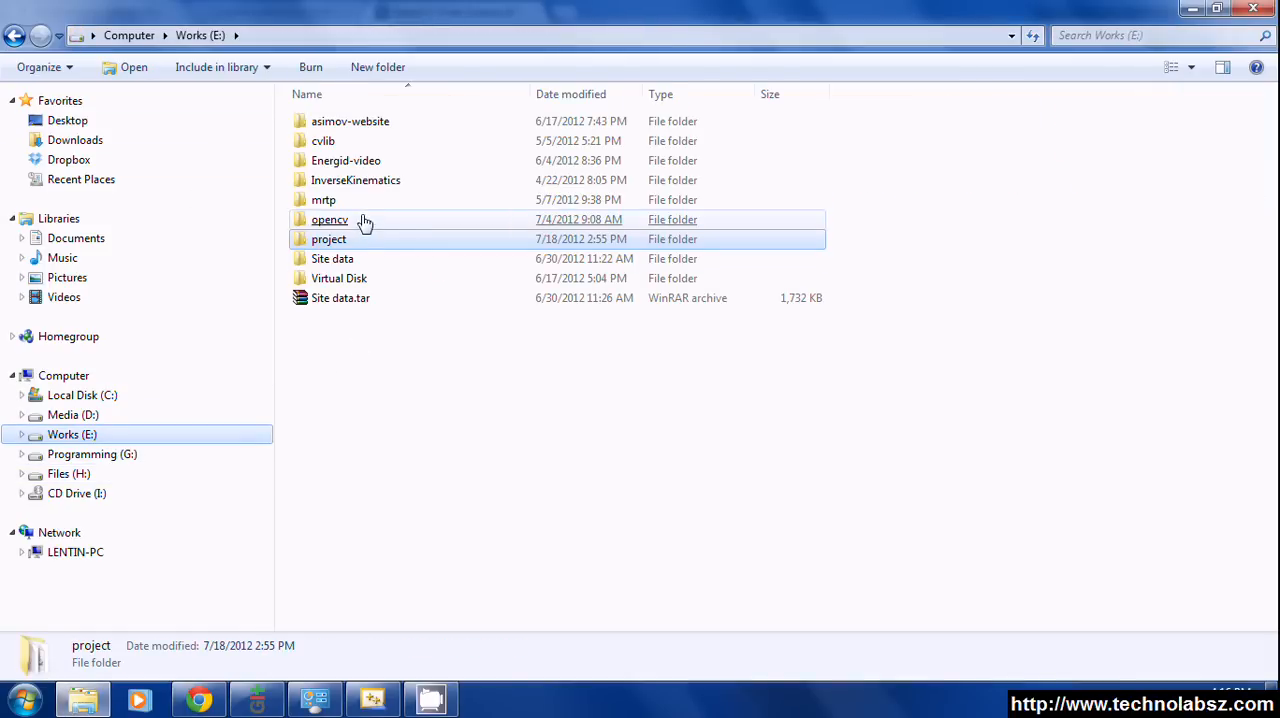
{"action": "double_click", "coordinate": [330, 219]}
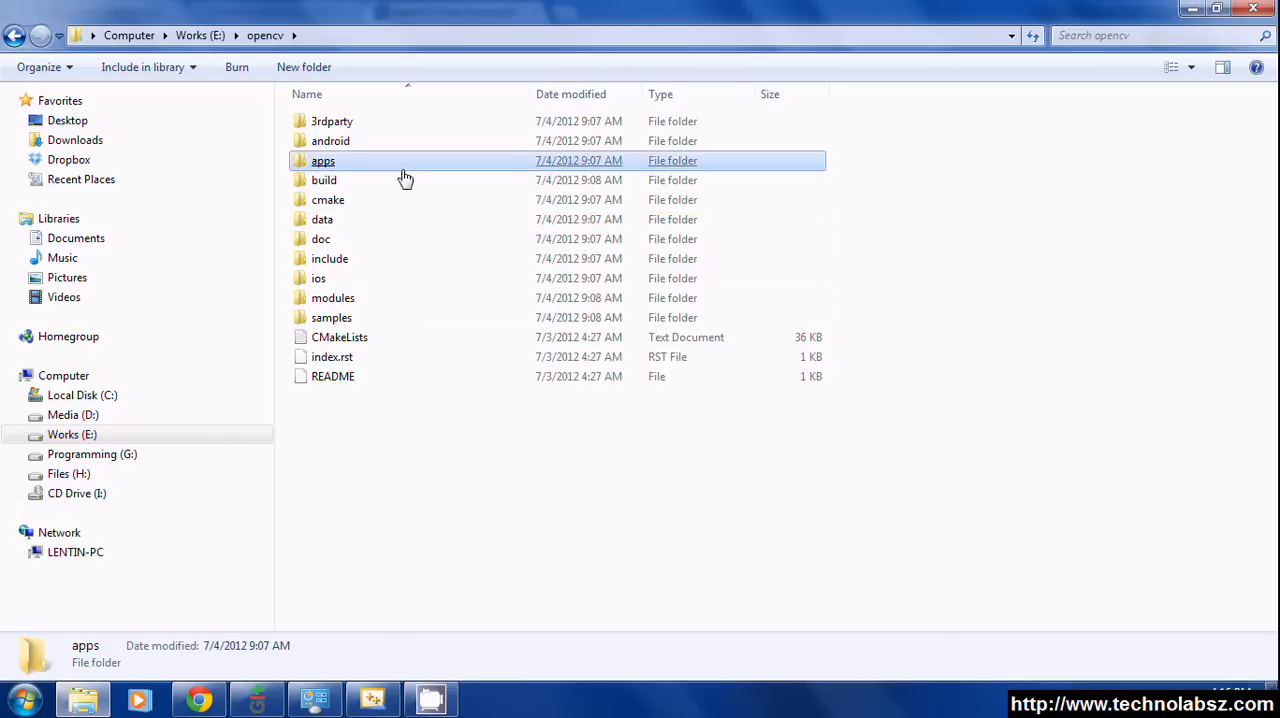
{"action": "left_click", "coordinate": [331, 317]}
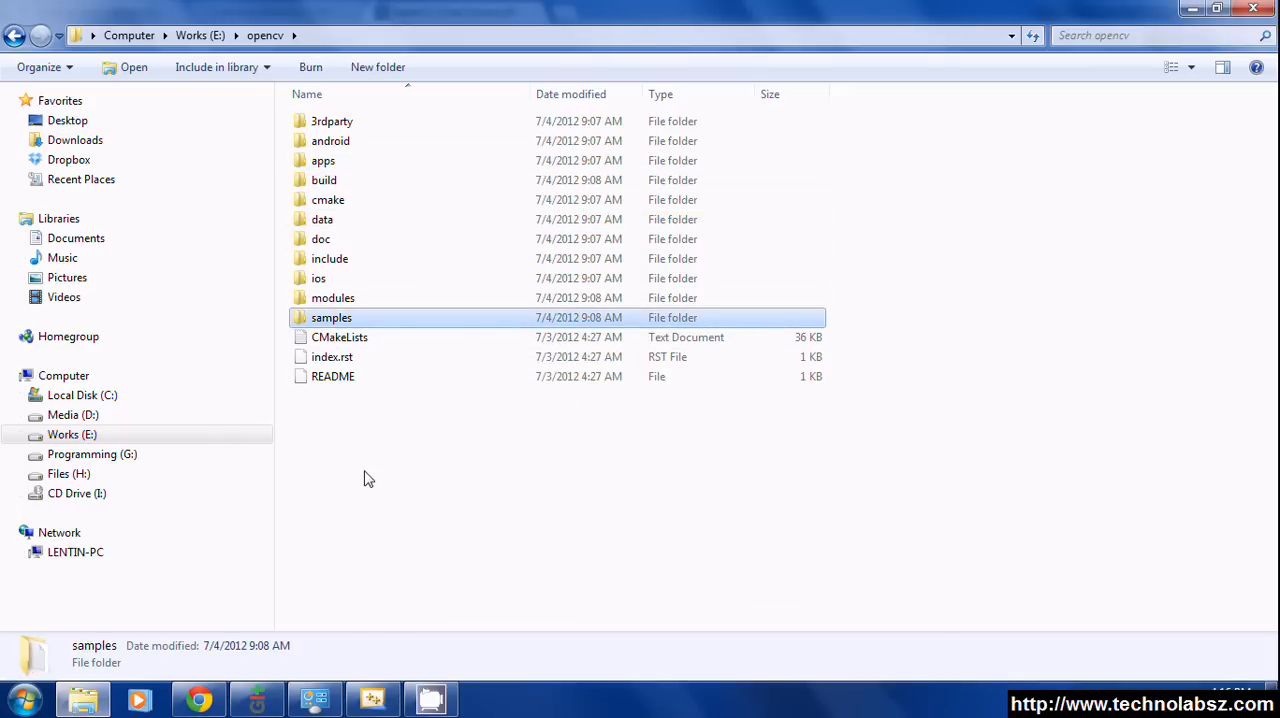
{"action": "left_click", "coordinate": [324, 180]}
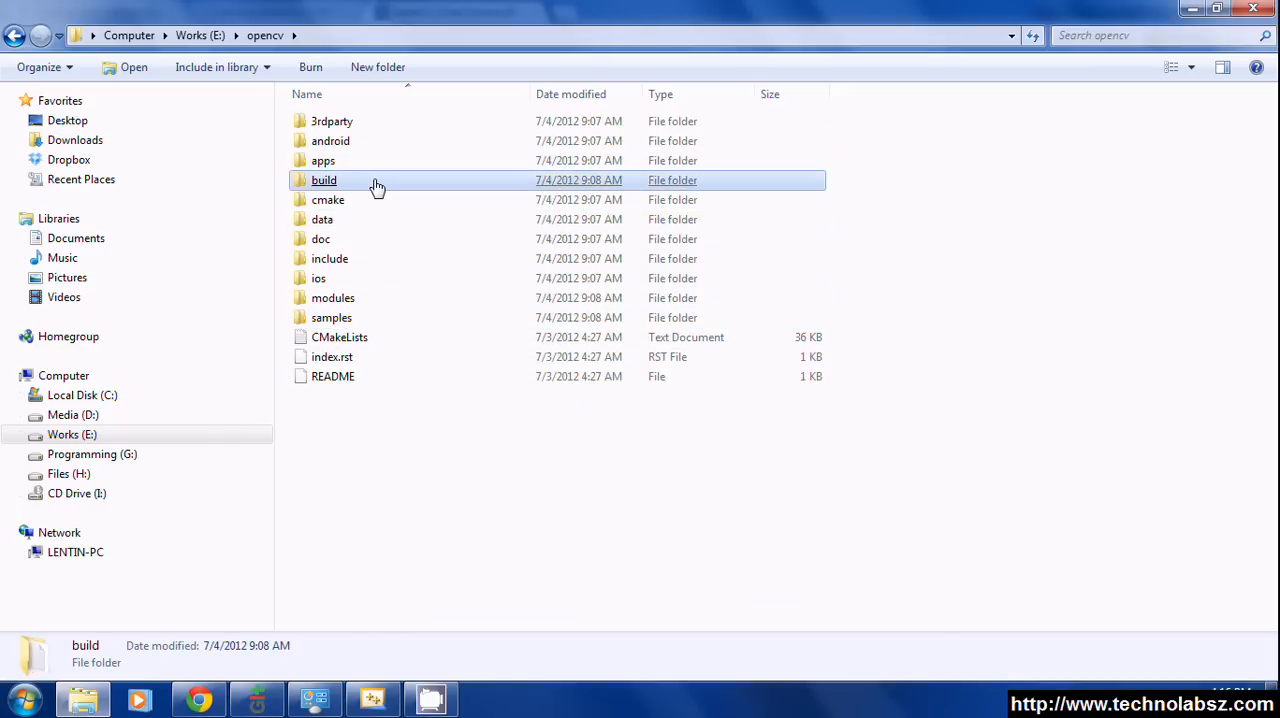
{"action": "double_click", "coordinate": [324, 180]}
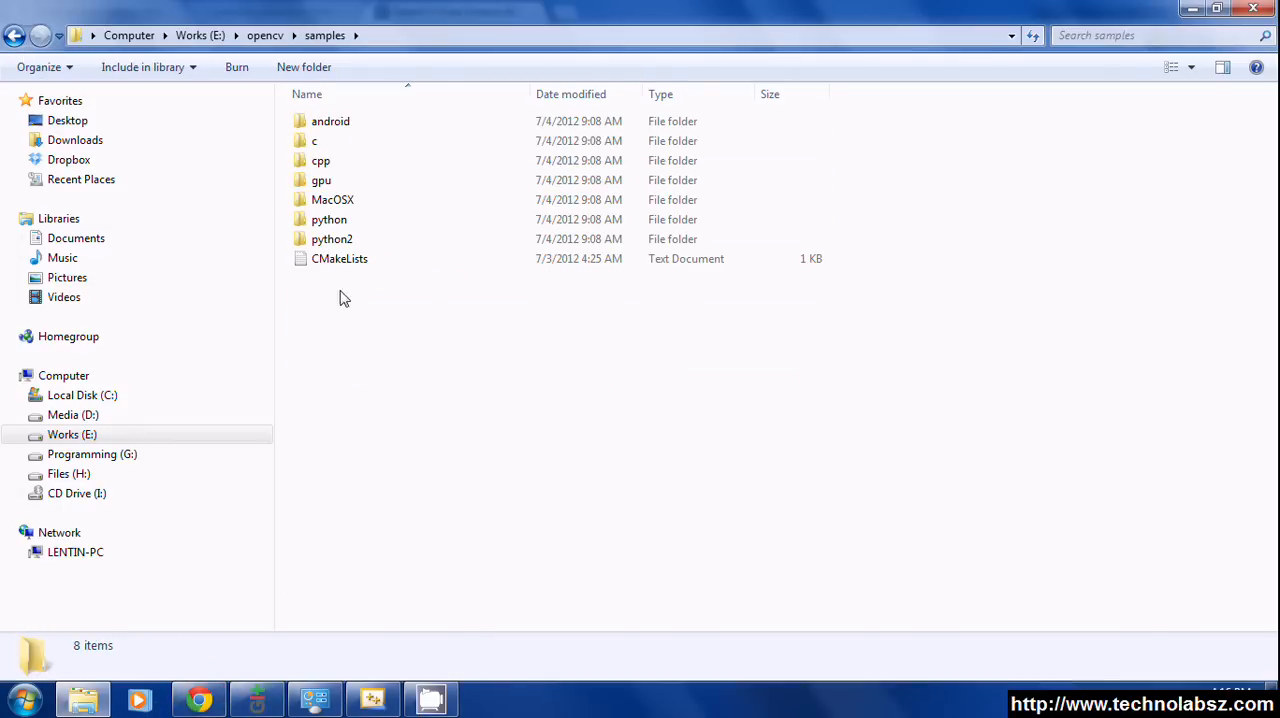
- Go down through cpp, tutorial_code and calib3d into camera_calibration
{"action": "left_click", "coordinate": [320, 160]}
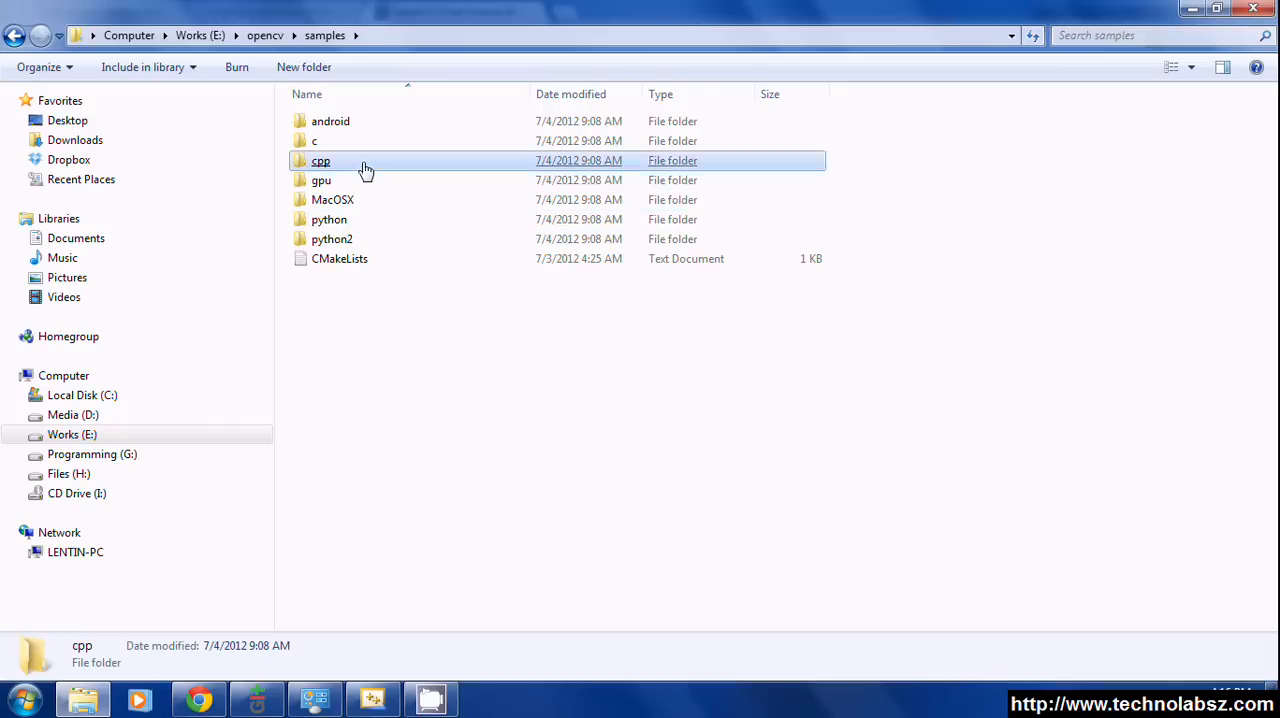
{"action": "double_click", "coordinate": [321, 160]}
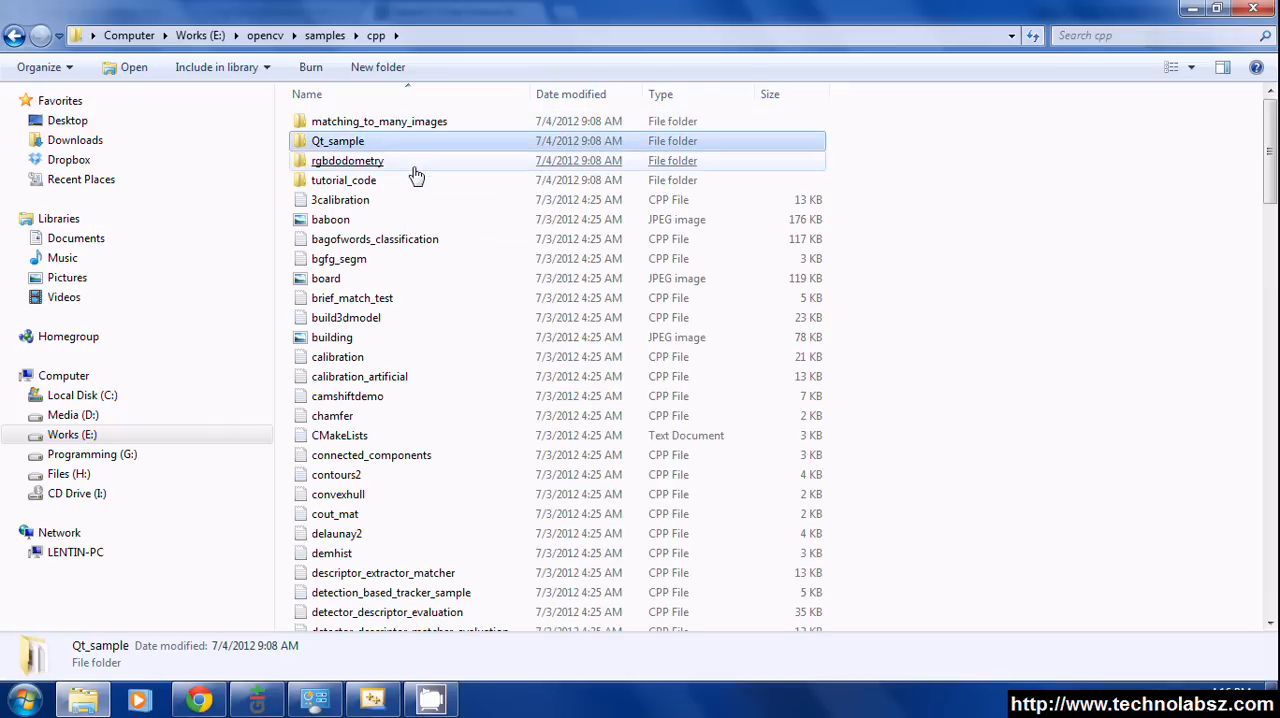
{"action": "double_click", "coordinate": [343, 180]}
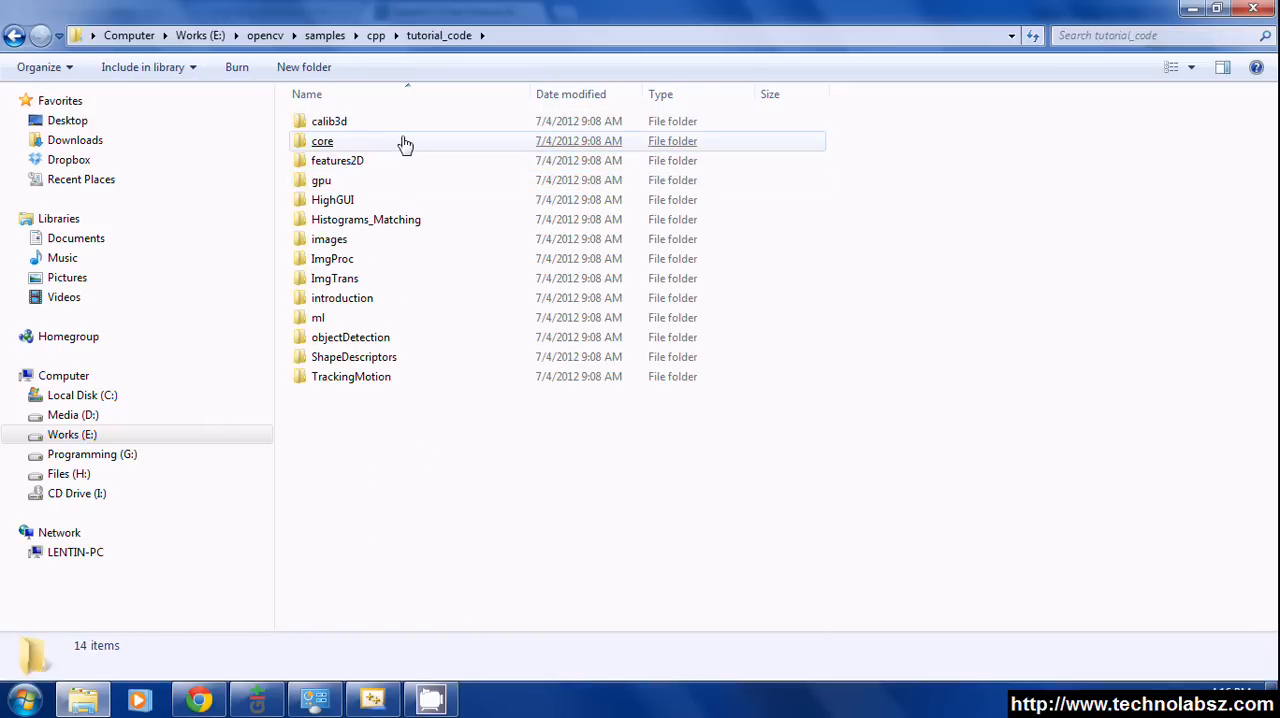
{"action": "double_click", "coordinate": [322, 141]}
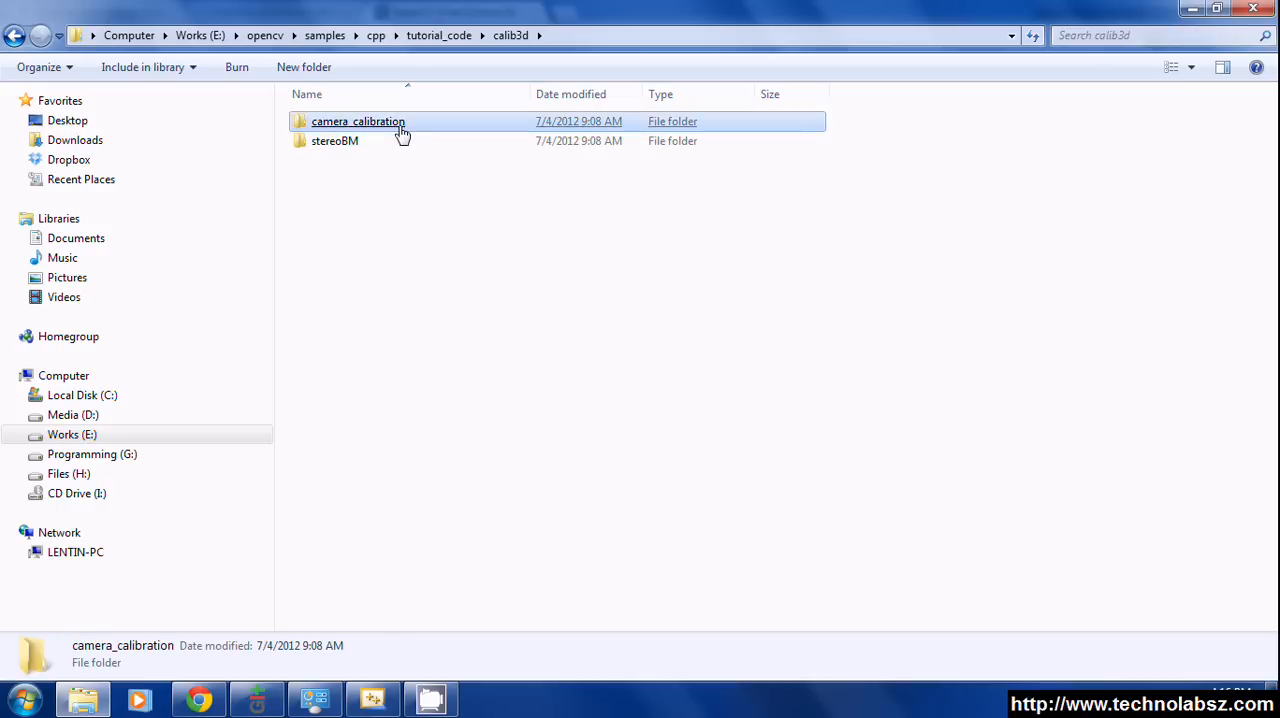
{"action": "double_click", "coordinate": [358, 121]}
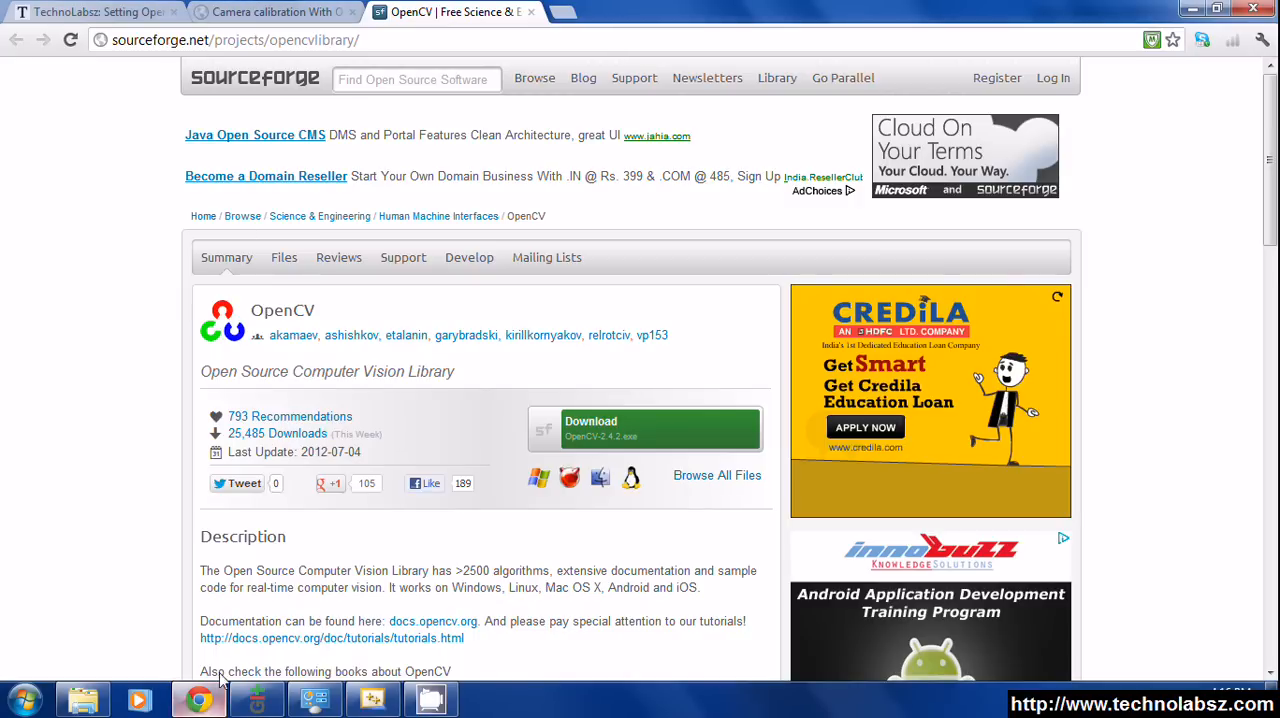
- Bring up Chrome's TechnoLabsz tab and scroll the OpenCV 2.3.1 VS2008/2010 setup post
{"action": "left_click", "coordinate": [372, 698]}
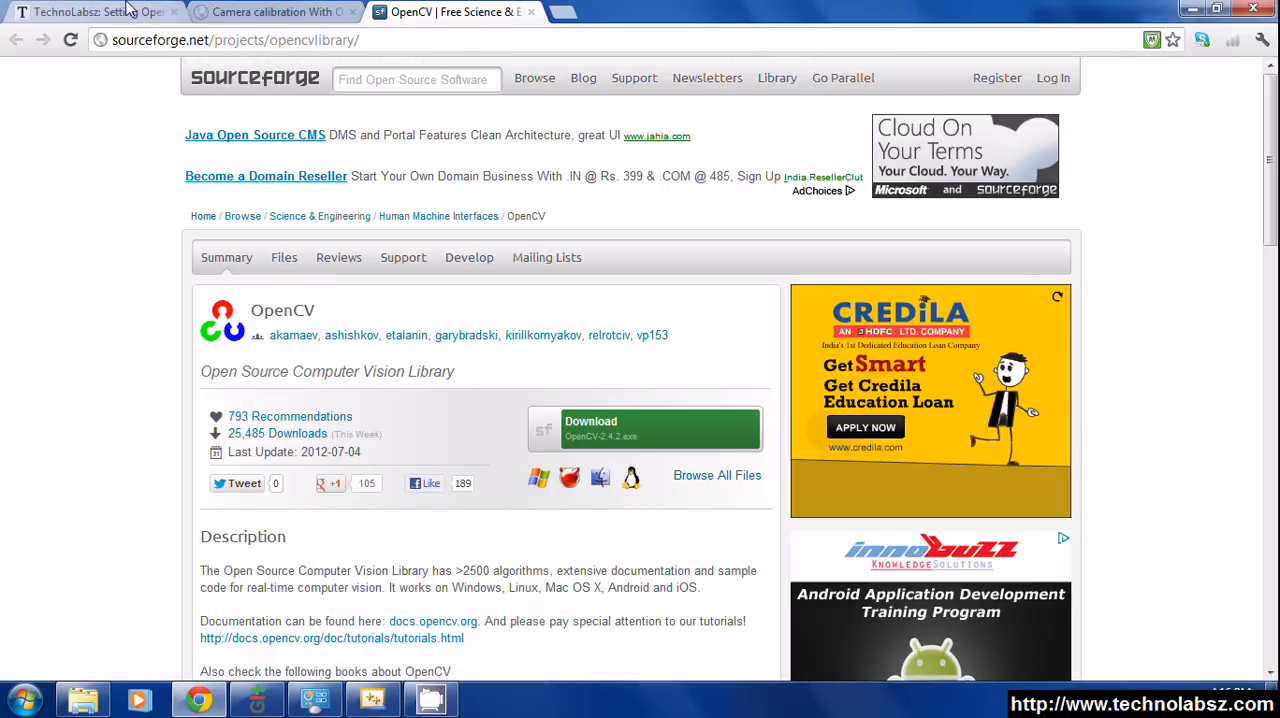
{"action": "left_click", "coordinate": [90, 11]}
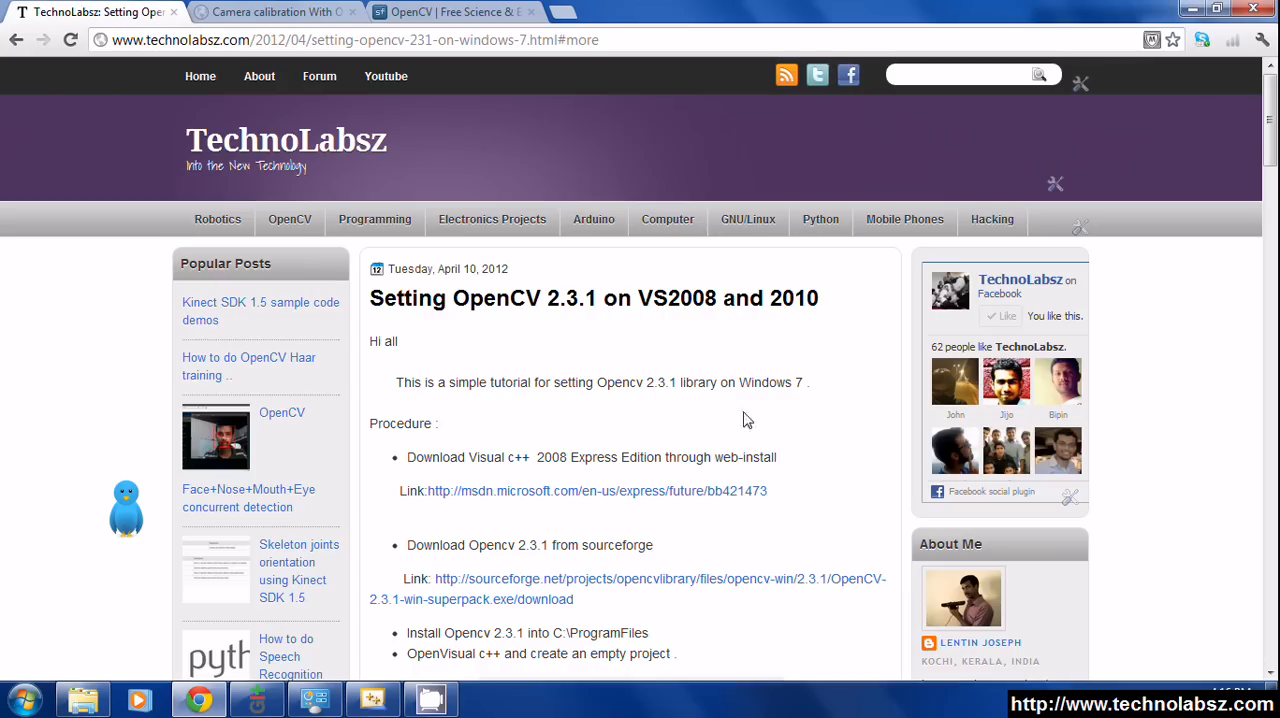
{"action": "mouse_move", "coordinate": [687, 340]}
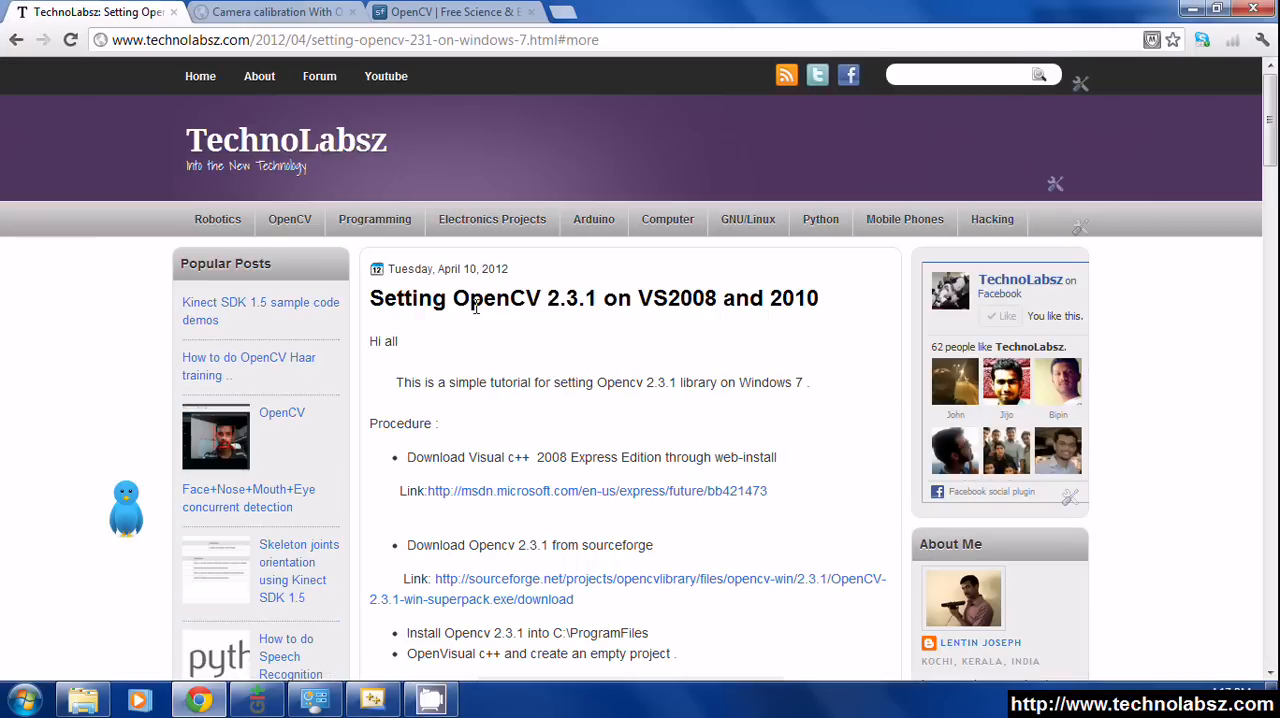
{"action": "scroll", "scroll_direction": "down", "scroll_amount": 3}
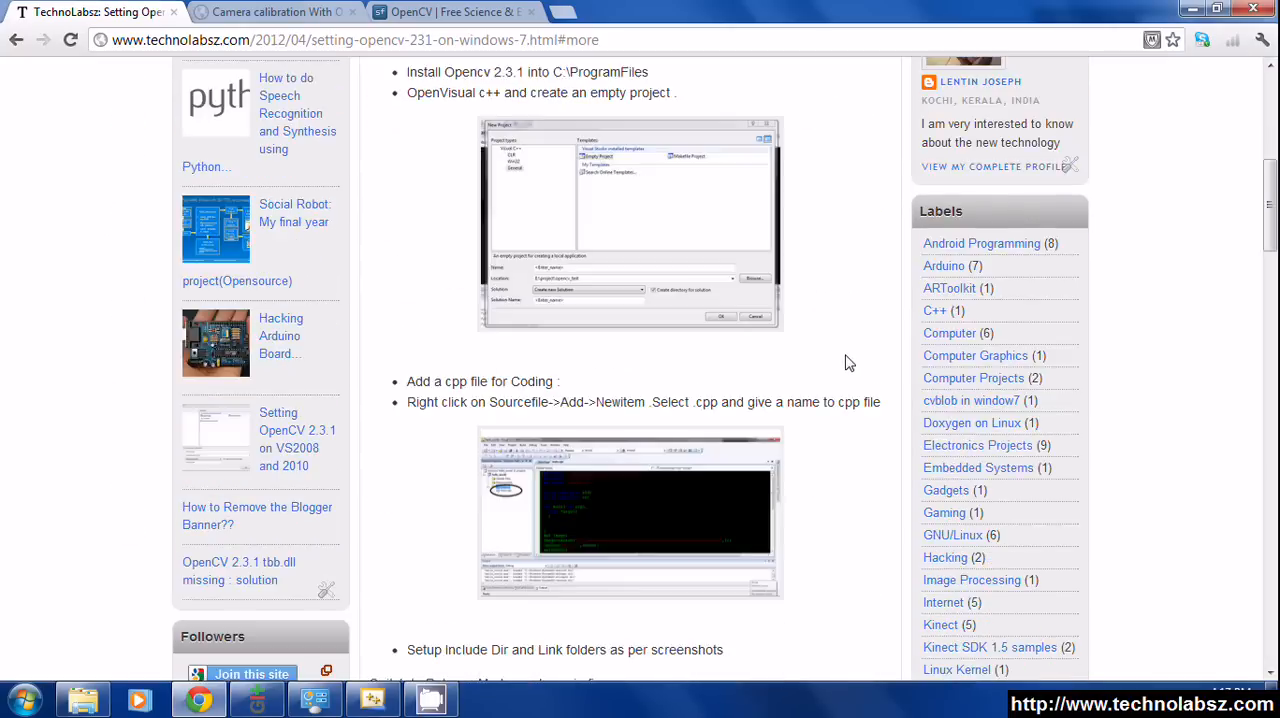
{"action": "scroll", "scroll_direction": "down", "scroll_amount": 3}
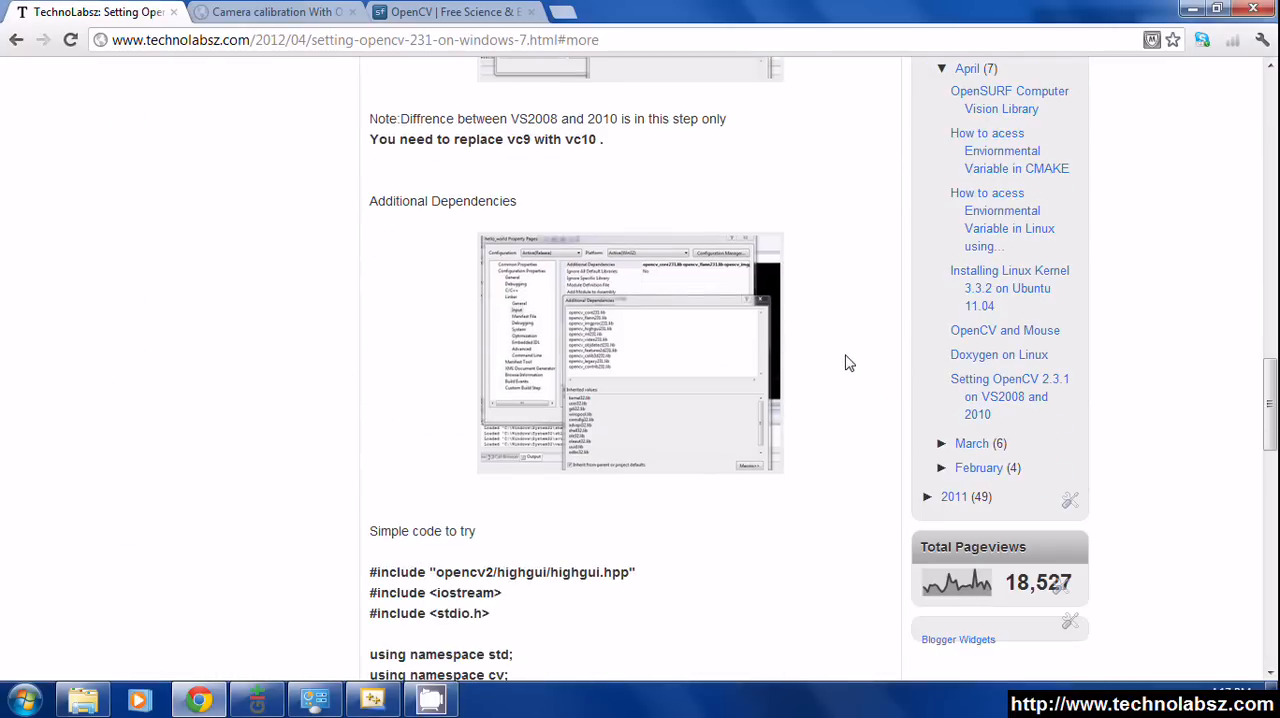
{"action": "scroll", "scroll_direction": "up", "scroll_amount": 3}
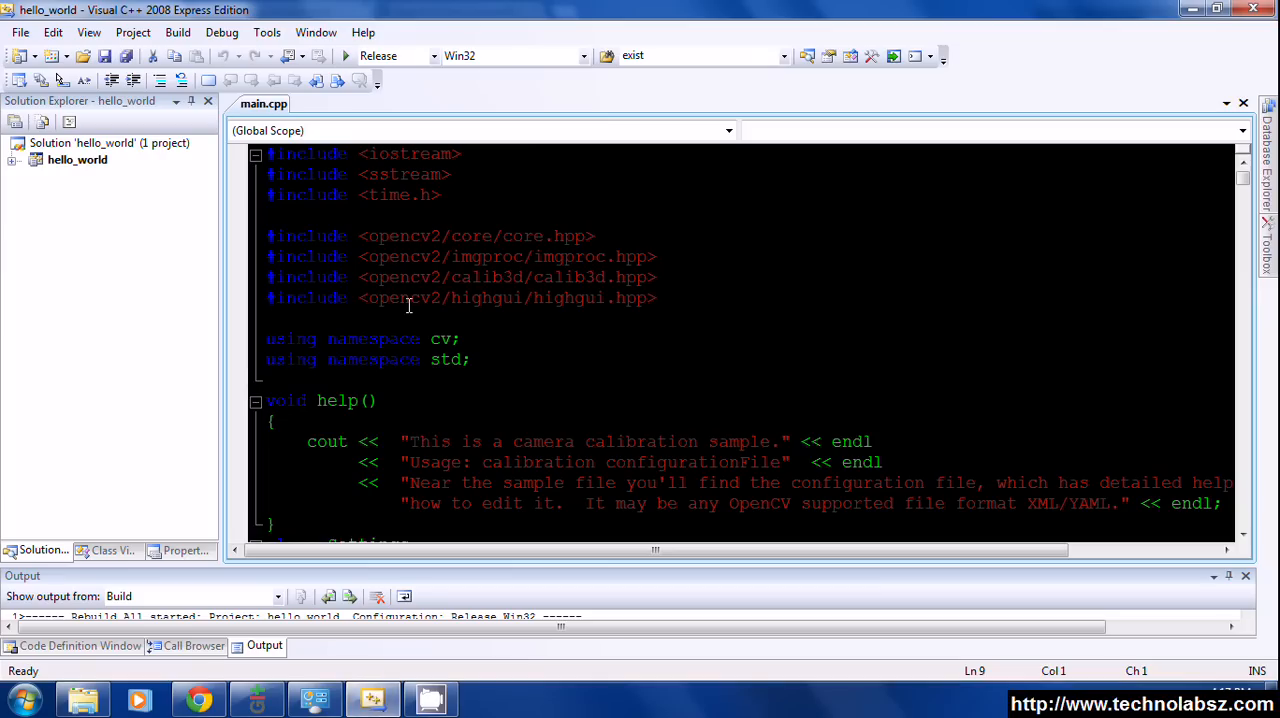
{"action": "mouse_move", "coordinate": [509, 317]}
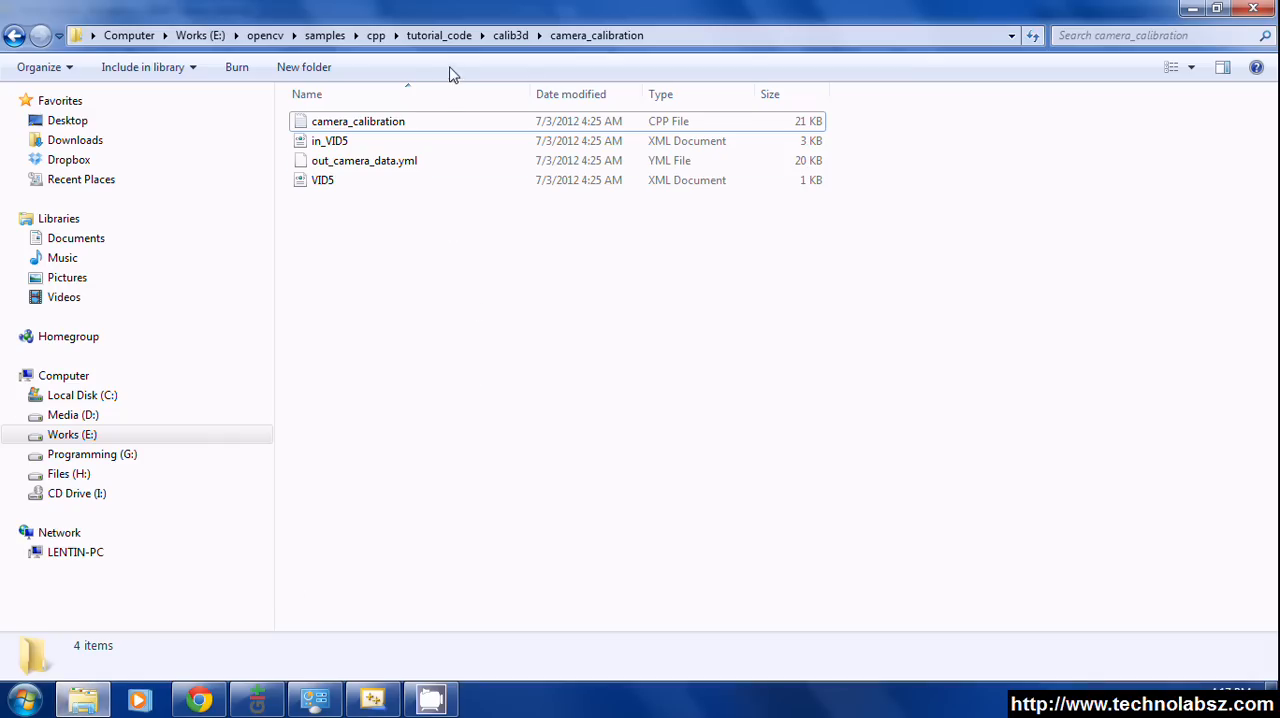
- Browse into the opencv_test project's Release folder on drive E and bring up its context menu
{"action": "left_click", "coordinate": [72, 434]}
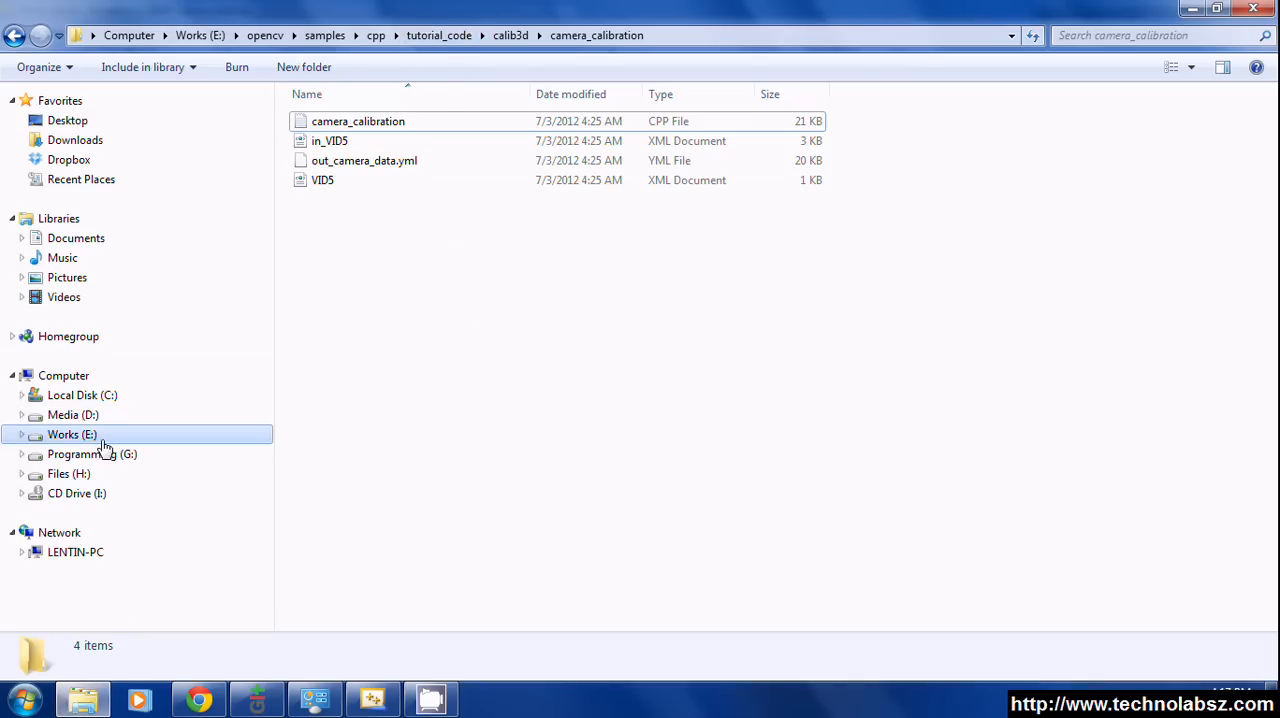
{"action": "left_click", "coordinate": [72, 434]}
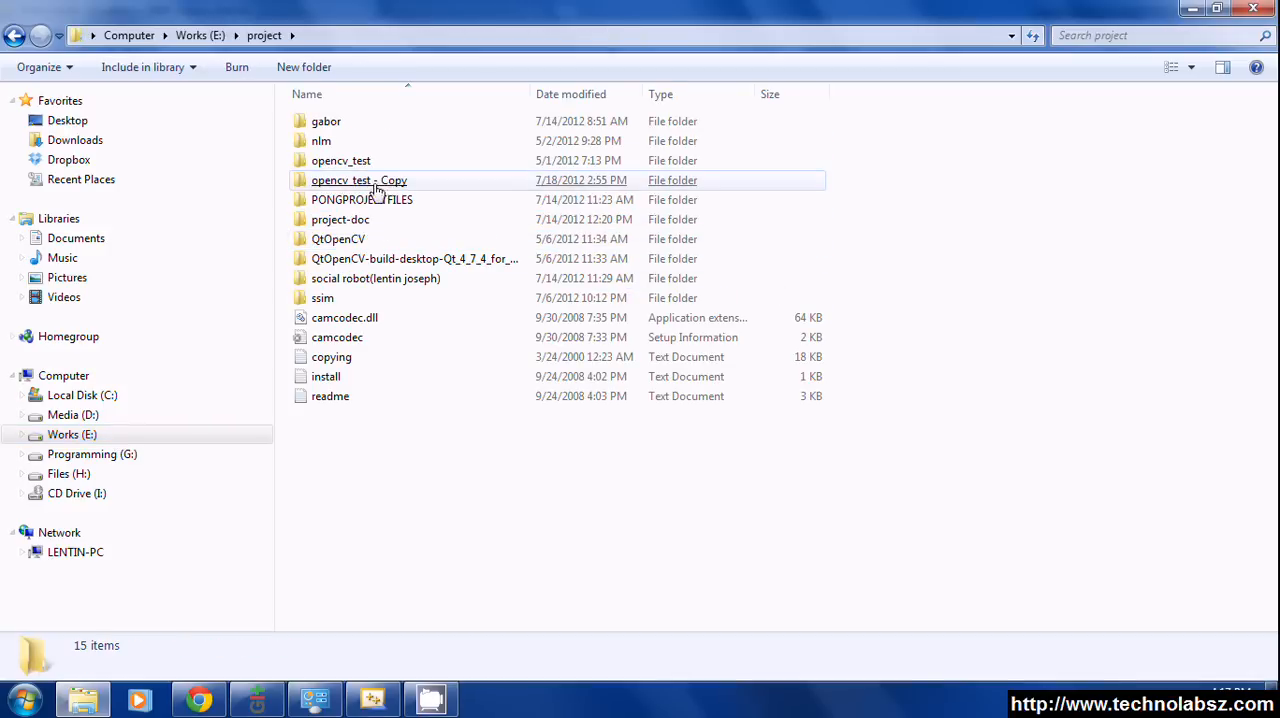
{"action": "double_click", "coordinate": [359, 180]}
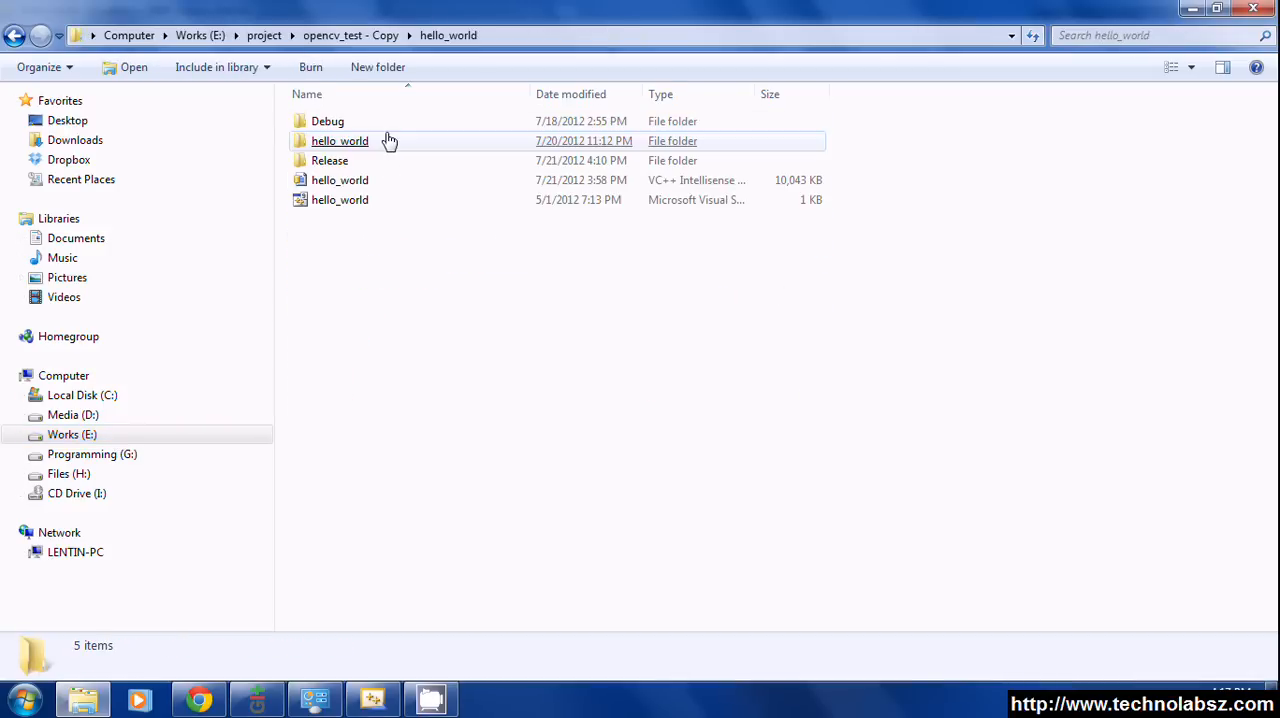
{"action": "double_click", "coordinate": [329, 160]}
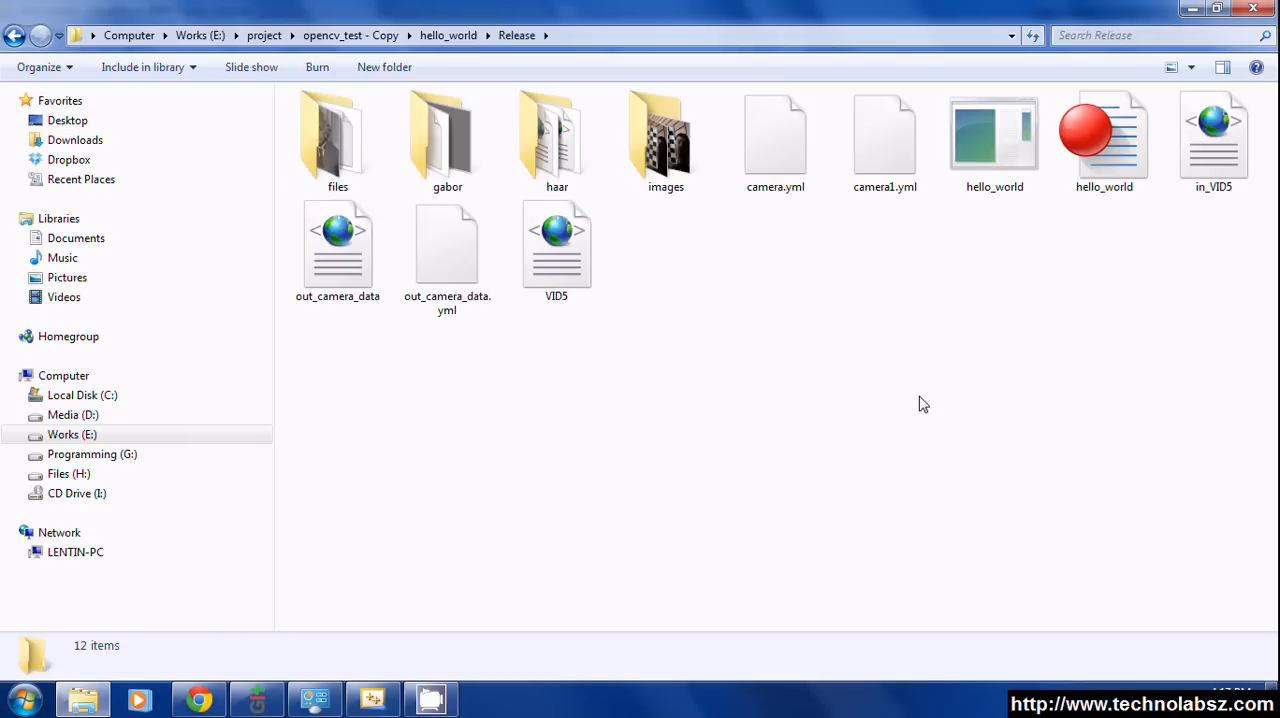
{"action": "mouse_move", "coordinate": [888, 308]}
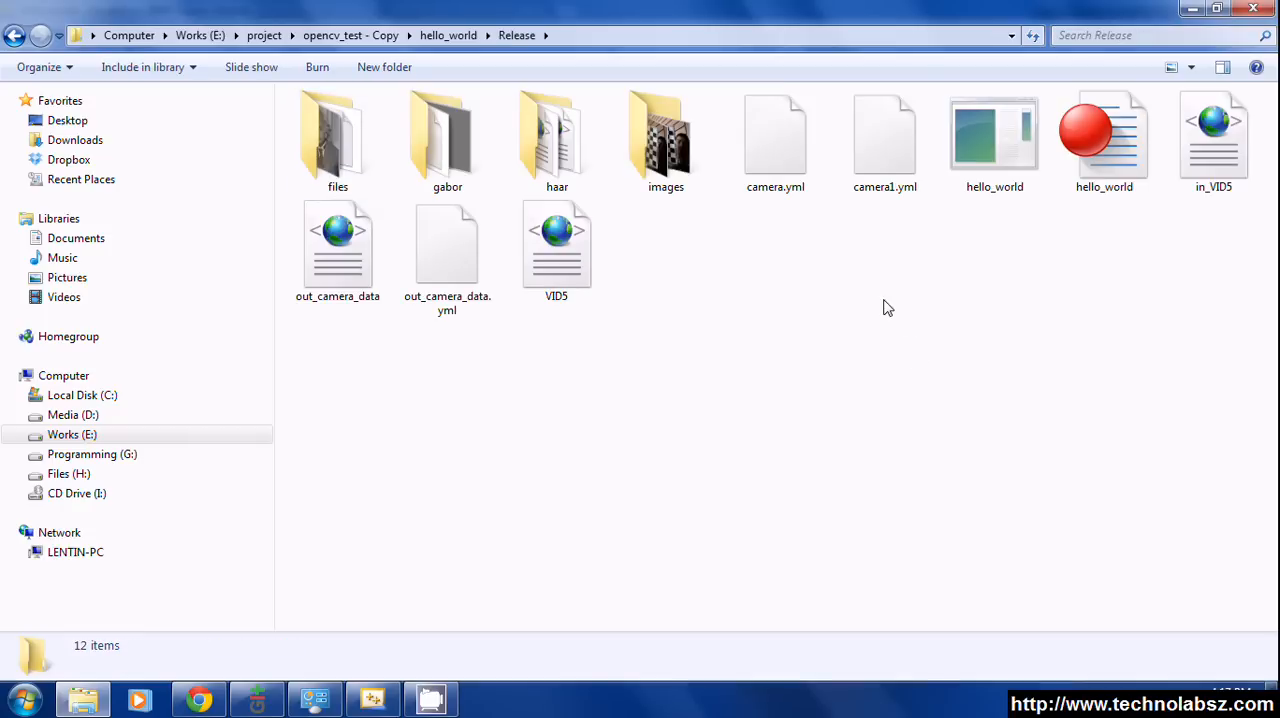
{"action": "right_click", "coordinate": [886, 307]}
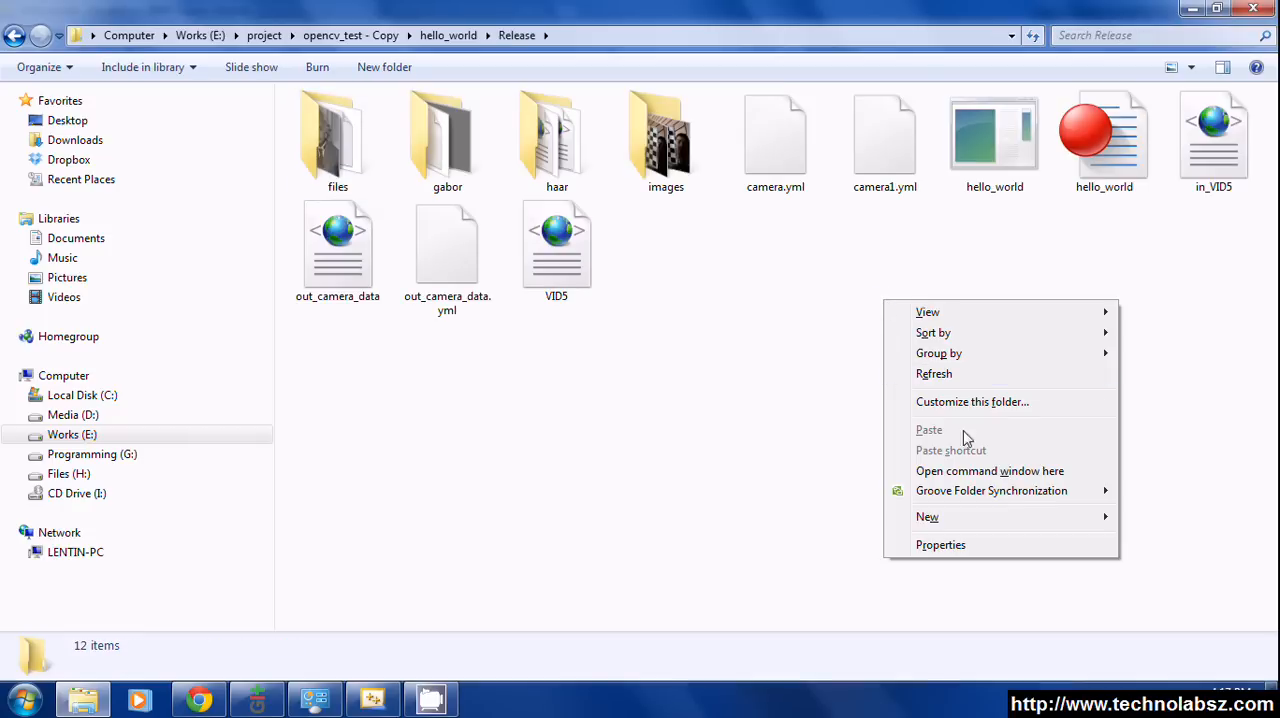
{"action": "mouse_move", "coordinate": [985, 470]}
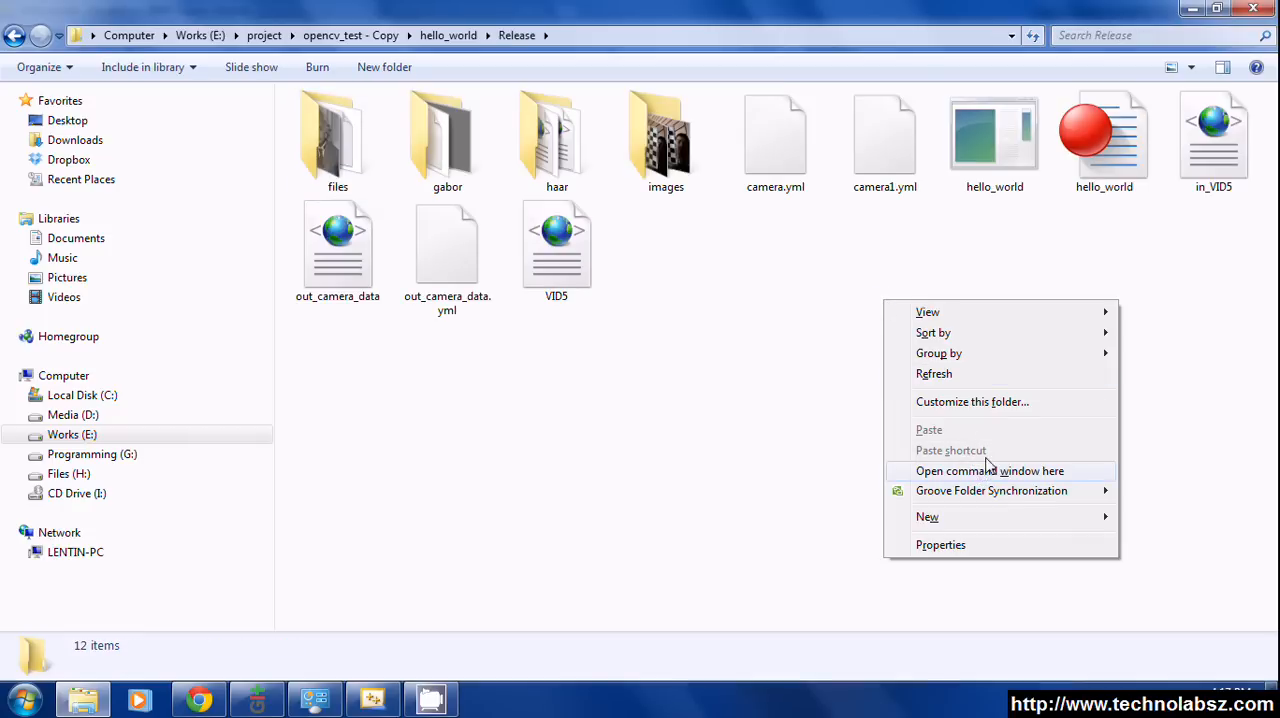
{"action": "mouse_move", "coordinate": [1009, 478]}
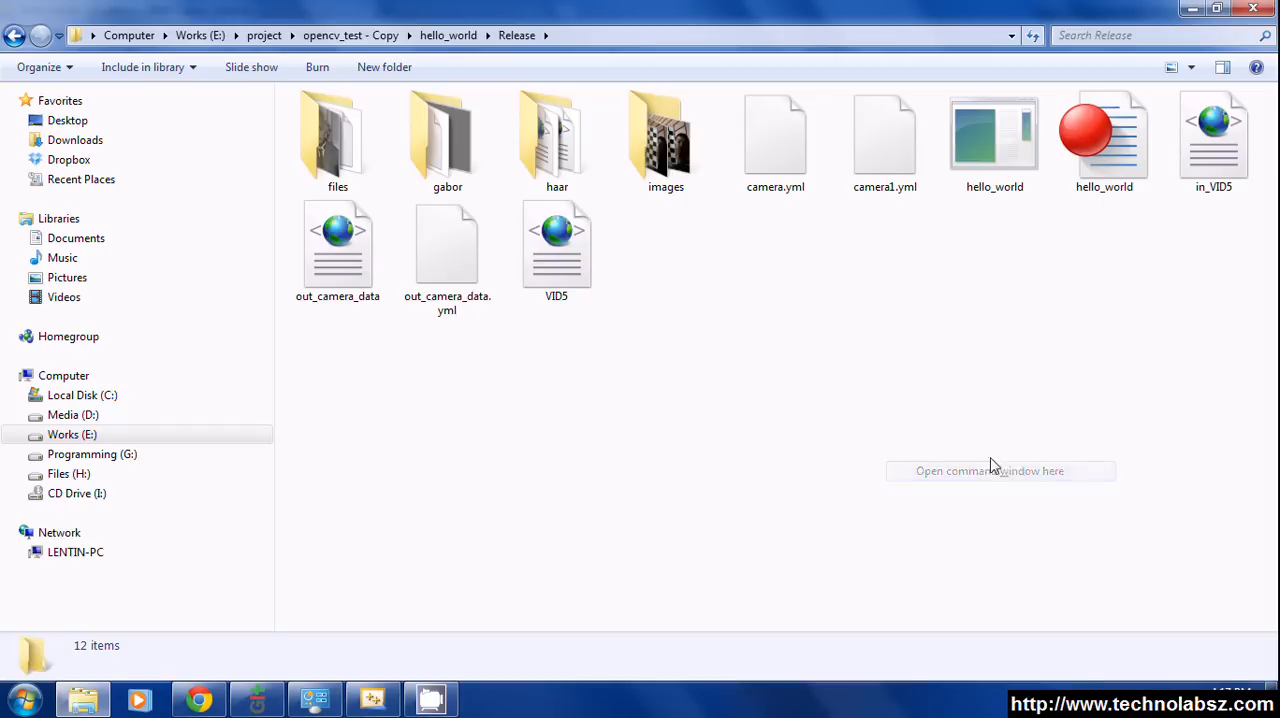
- Run hello_world.exe without arguments, which fails to open default.xml
{"action": "left_click", "coordinate": [1000, 471]}
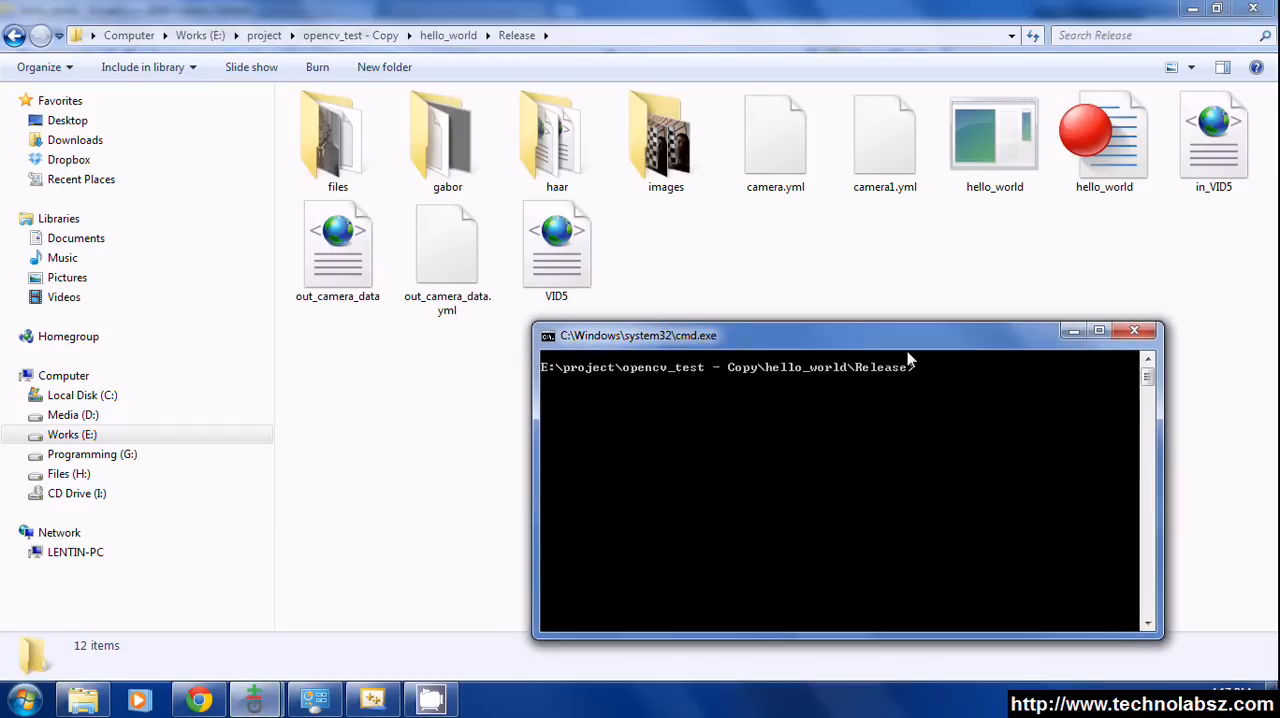
{"action": "type", "text": "hello_world.exe"}
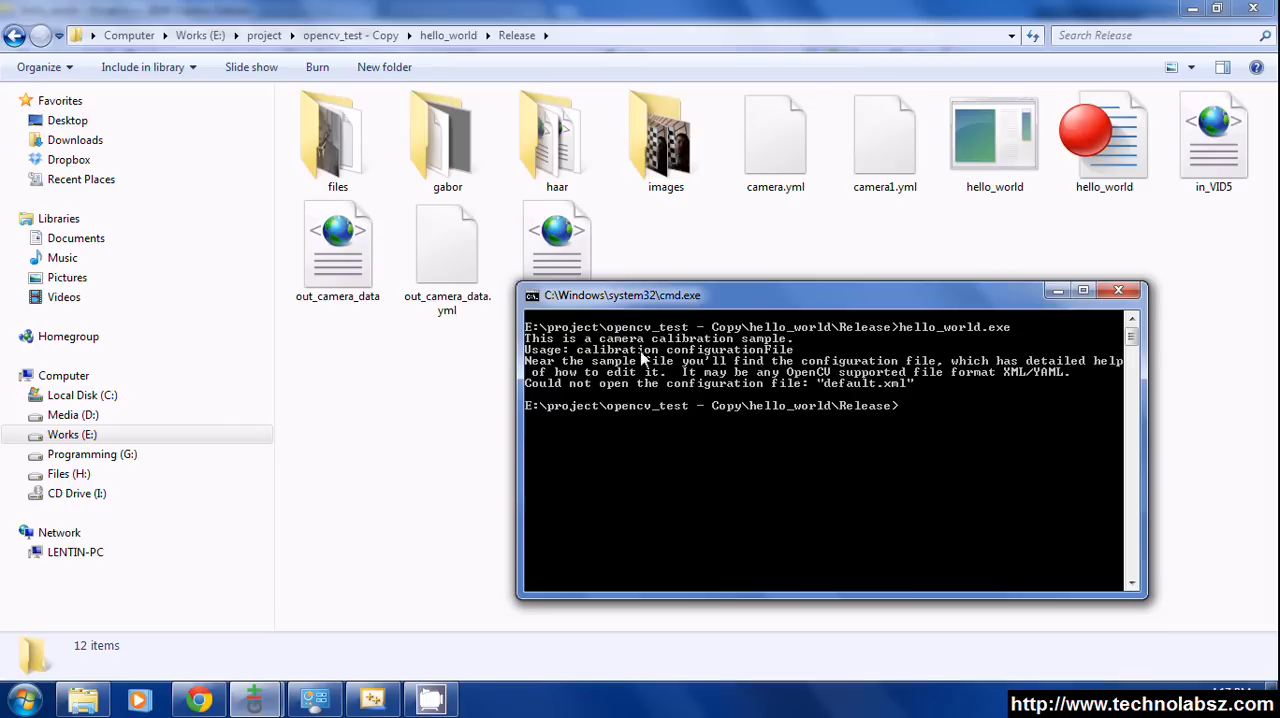
{"action": "mouse_move", "coordinate": [682, 392]}
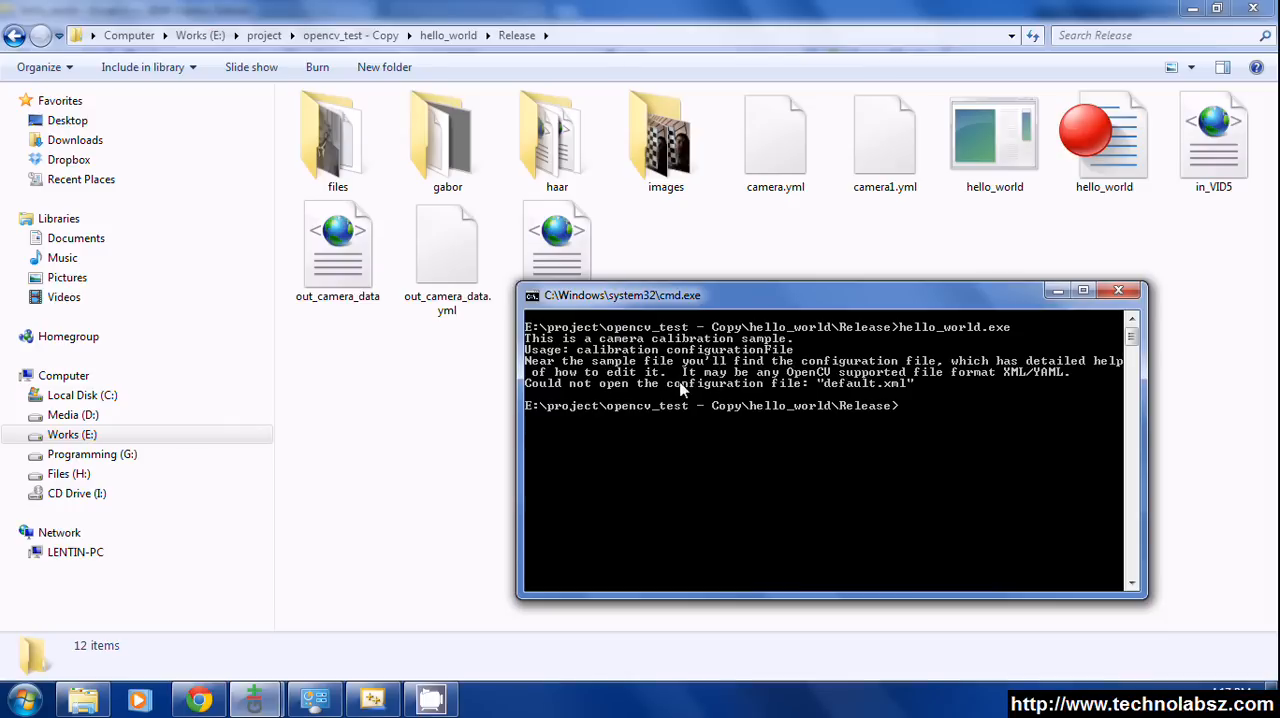
{"action": "mouse_move", "coordinate": [1155, 705]}
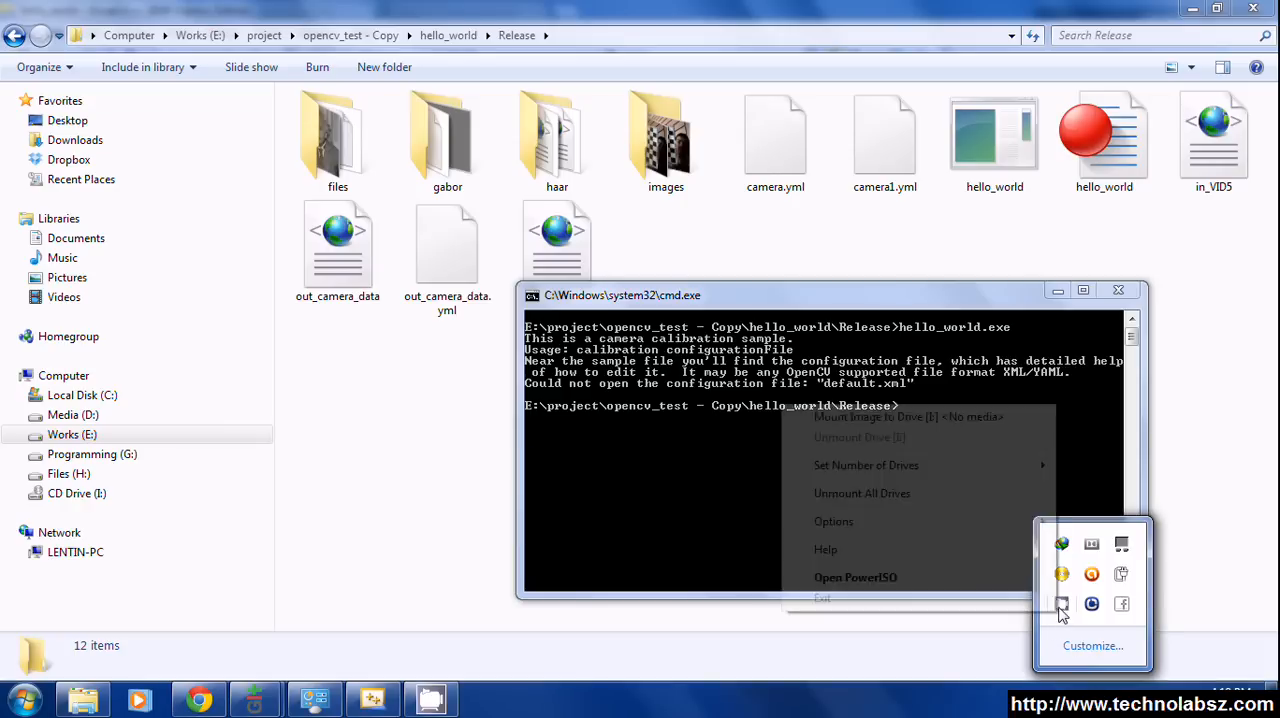
{"action": "left_click", "coordinate": [985, 431]}
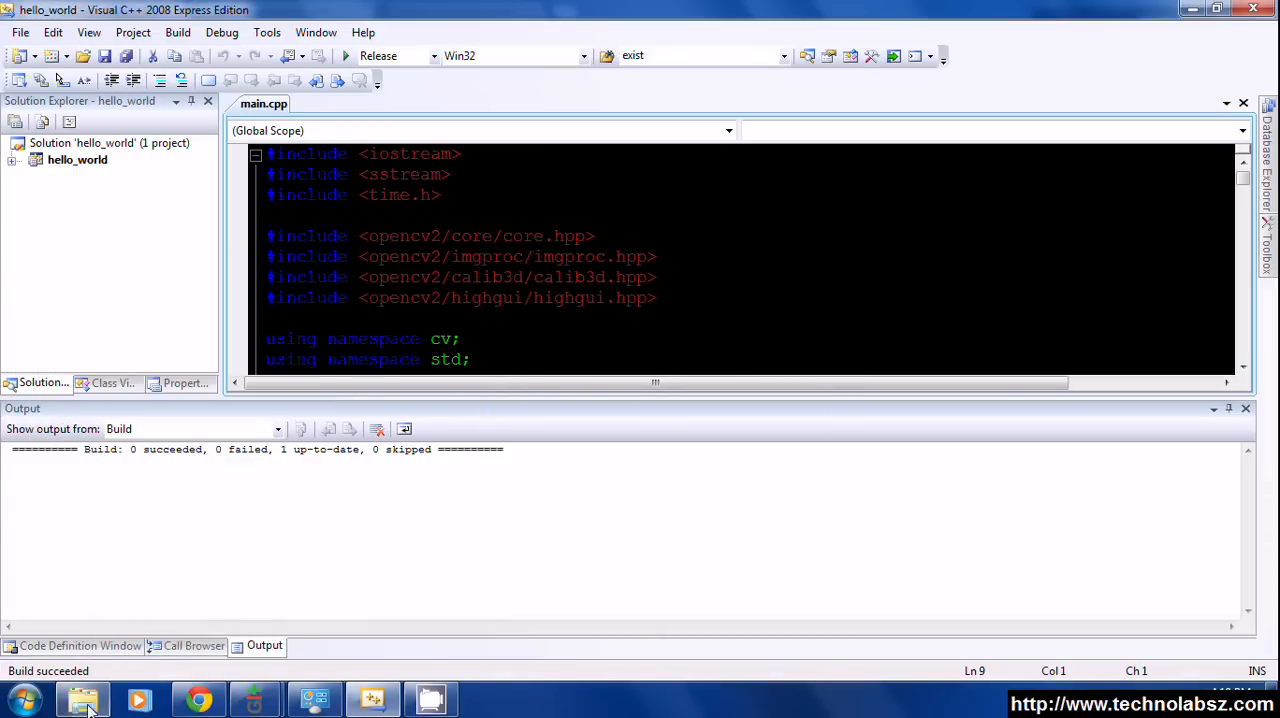
- Open in_VID5 from the Release folder in Notepad++
{"action": "left_click", "coordinate": [78, 697]}
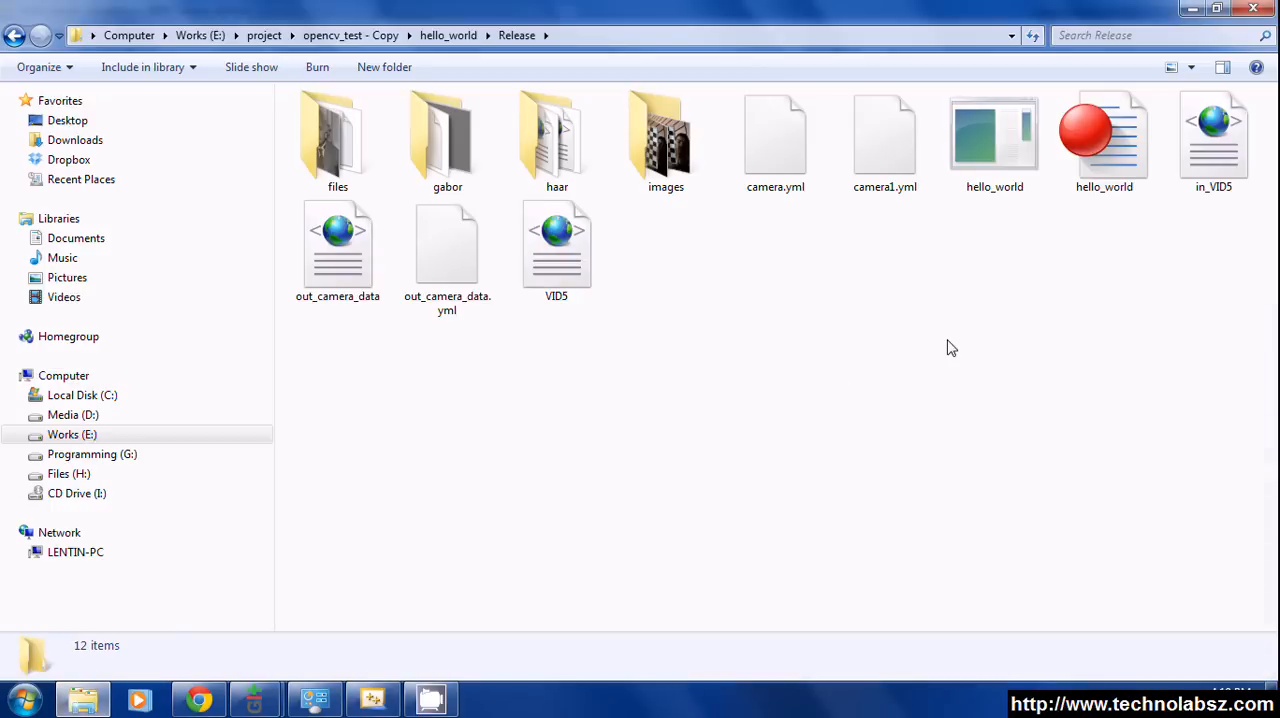
{"action": "right_click", "coordinate": [1213, 140]}
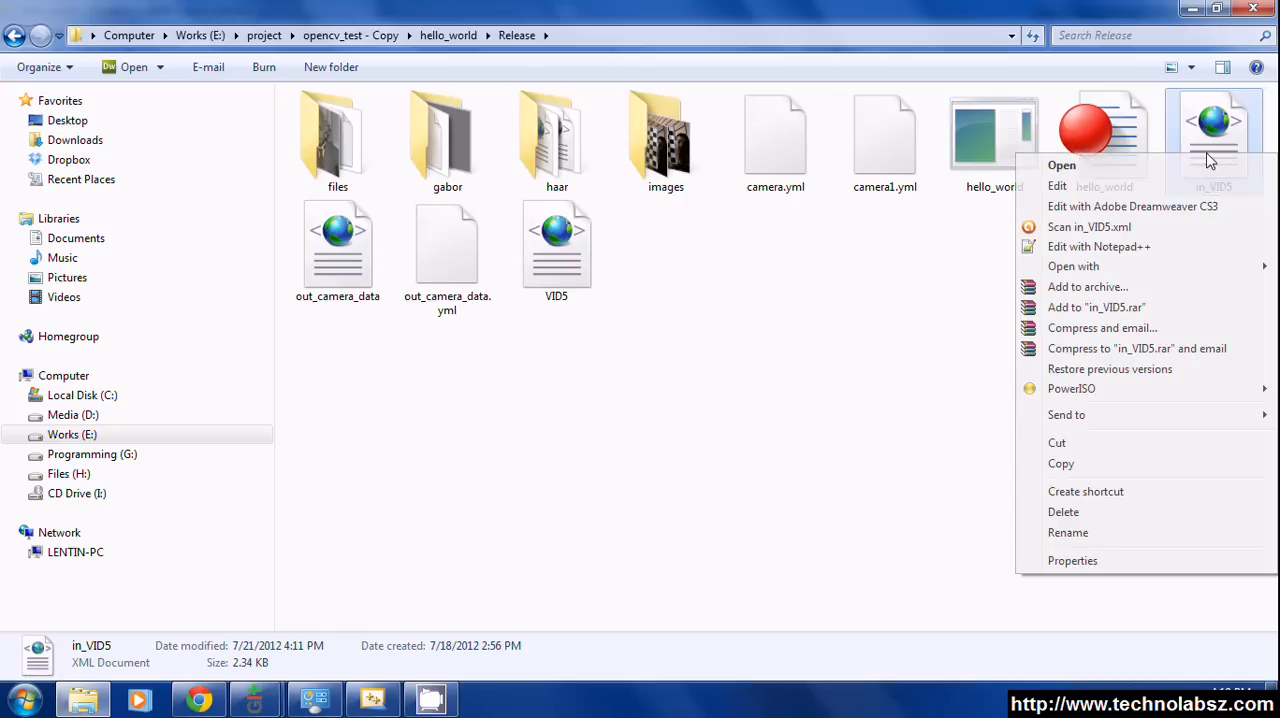
{"action": "left_click", "coordinate": [781, 287]}
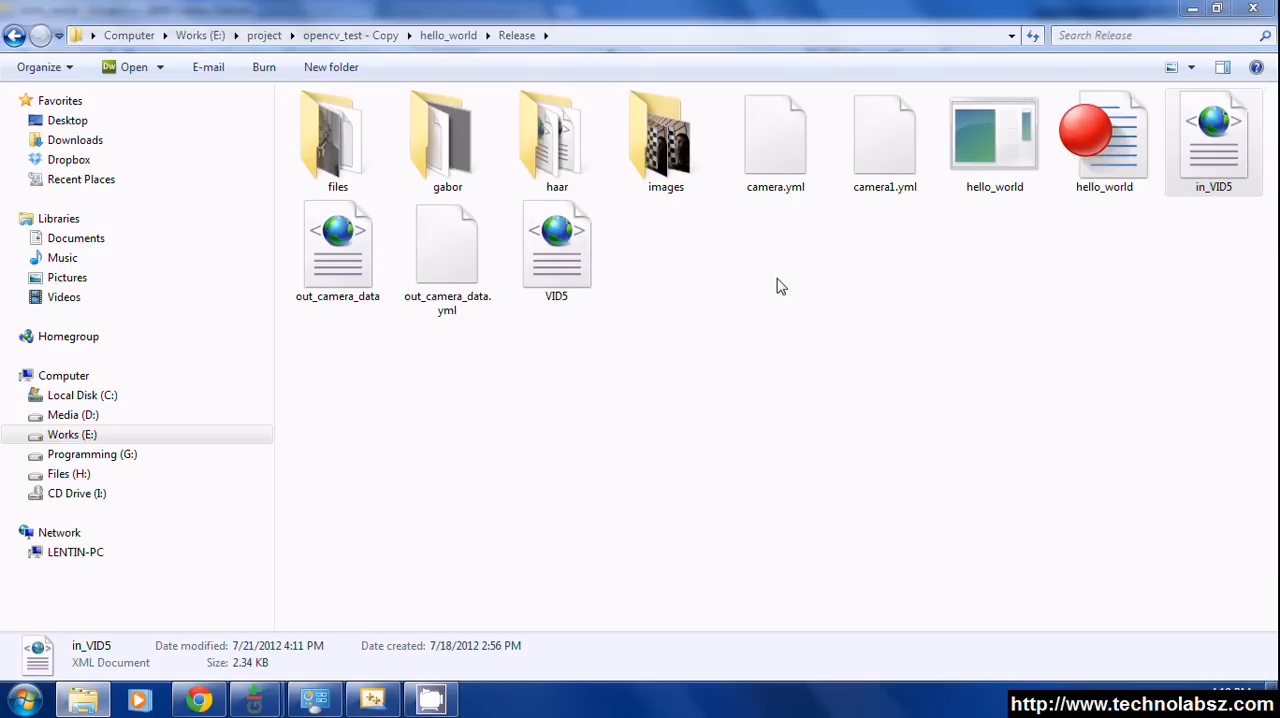
- Check the Square_Size value and the YAML input comment in in_VID5.xml
{"action": "double_click", "coordinate": [1214, 133]}
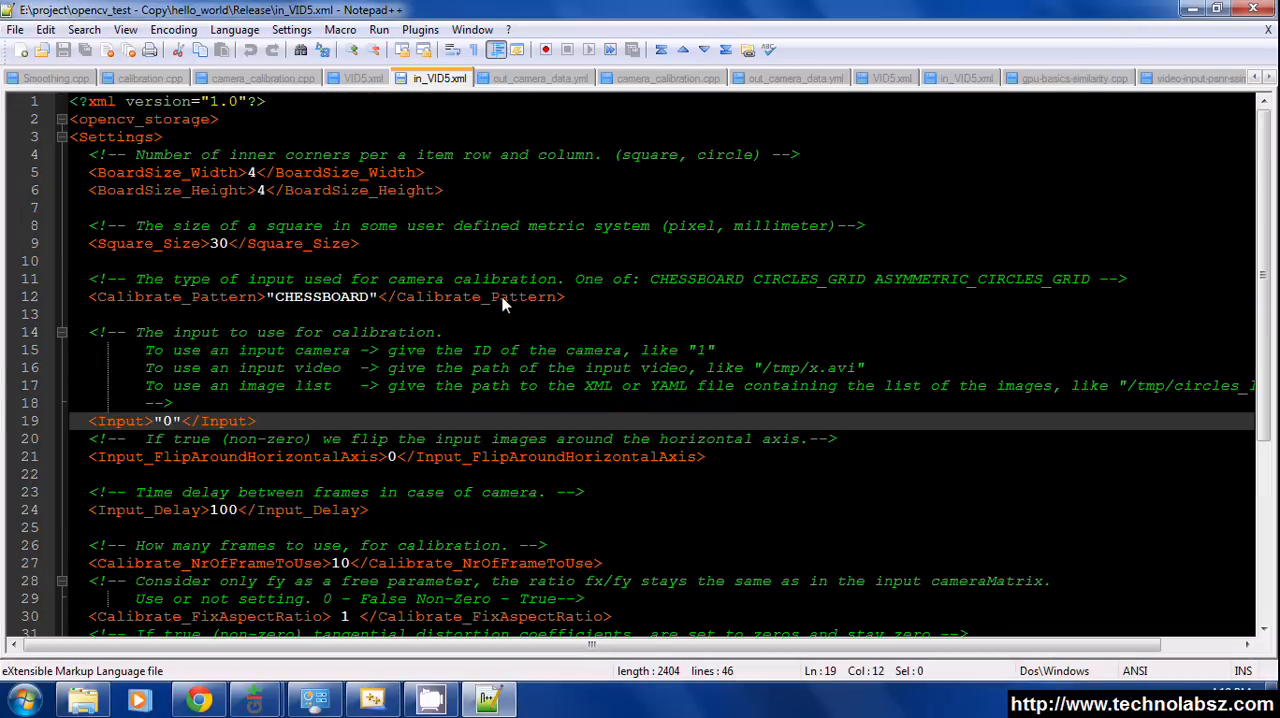
{"action": "mouse_move", "coordinate": [212, 189]}
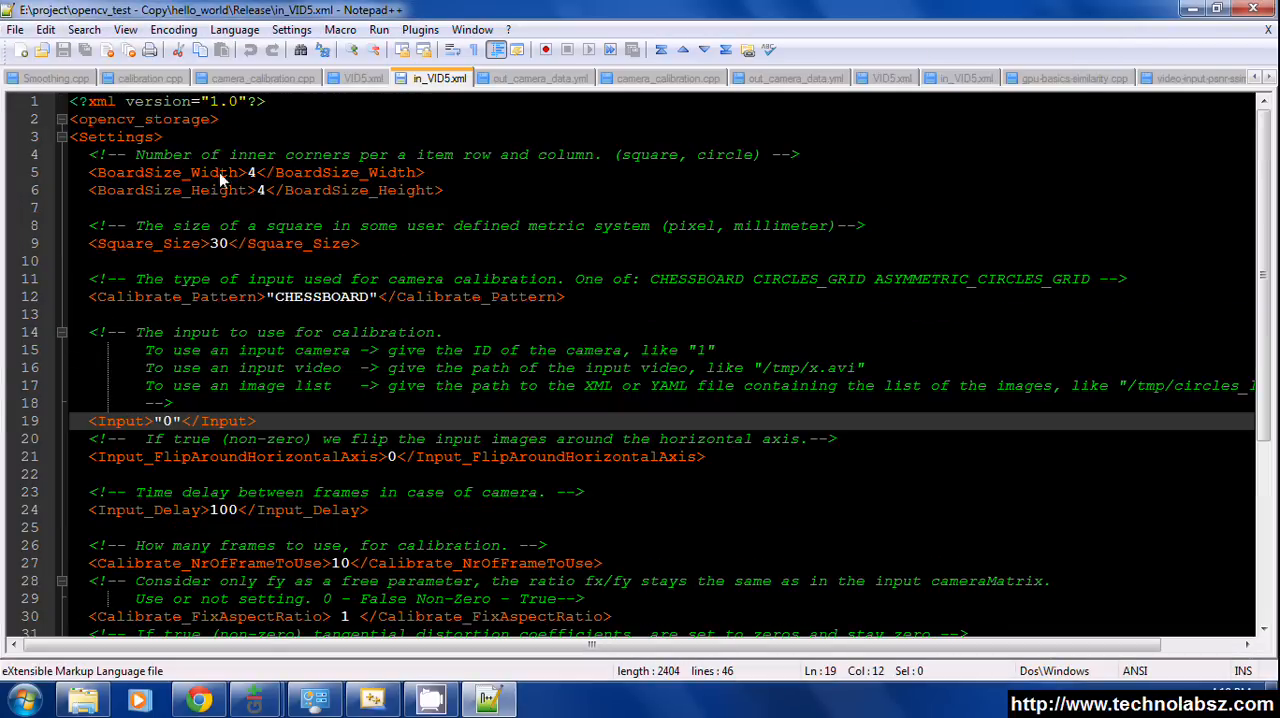
{"action": "mouse_move", "coordinate": [135, 190]}
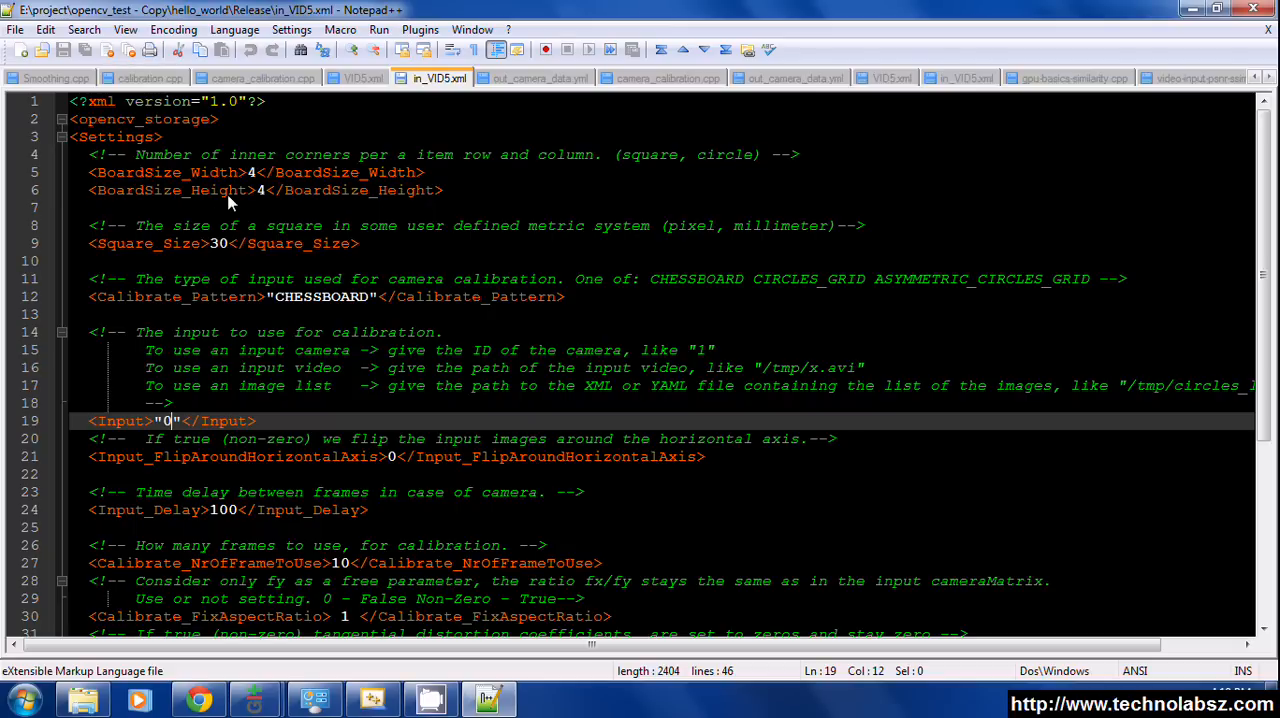
{"action": "mouse_move", "coordinate": [412, 224]}
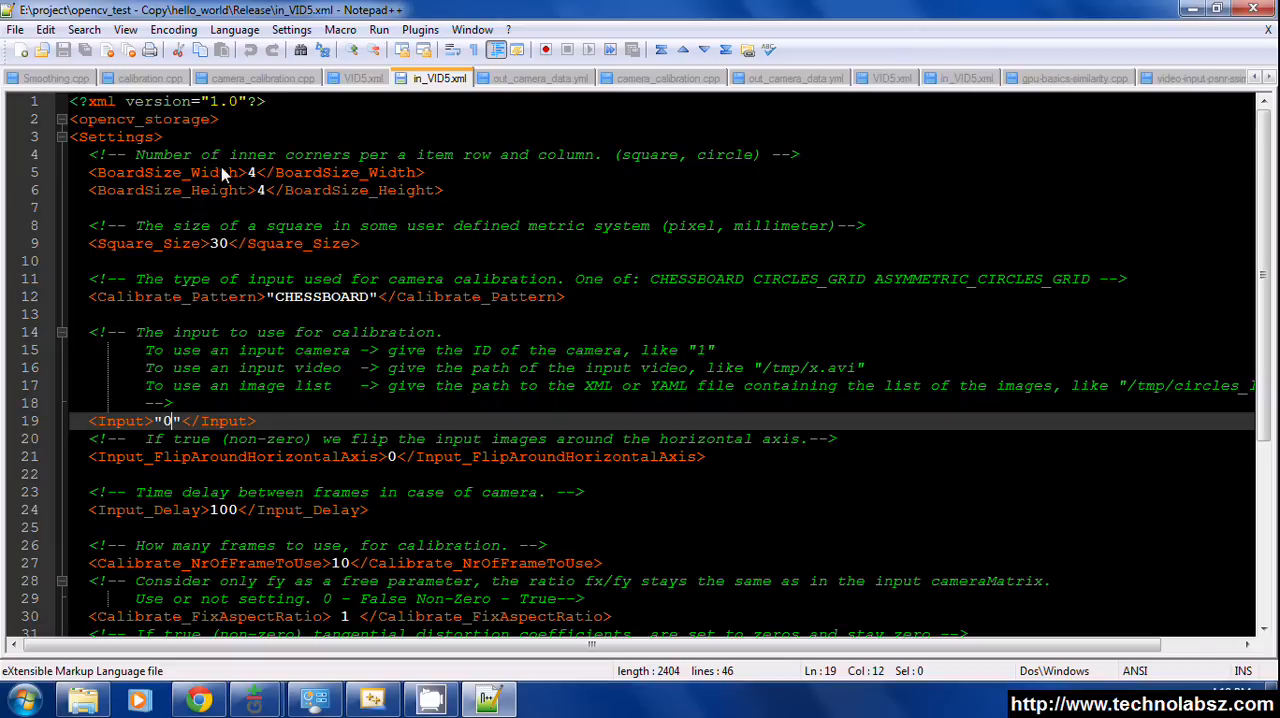
{"action": "mouse_move", "coordinate": [278, 207]}
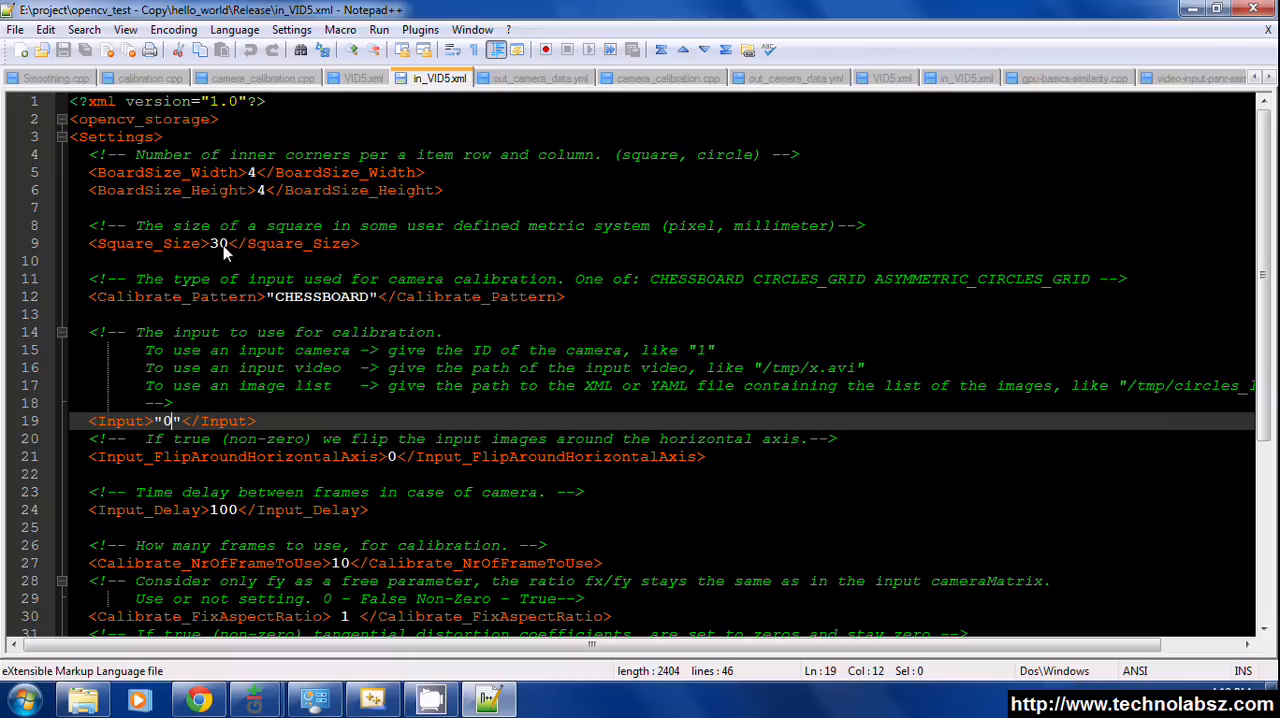
{"action": "left_click", "coordinate": [218, 243]}
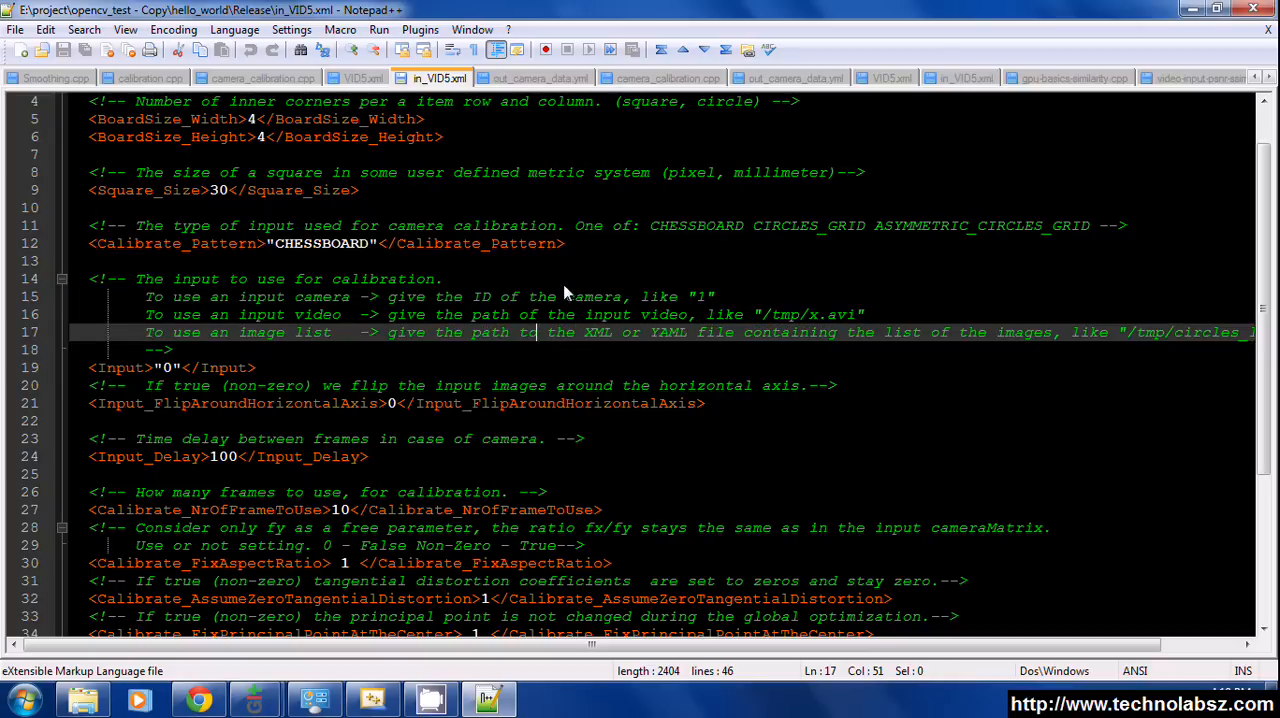
{"action": "mouse_move", "coordinate": [600, 314]}
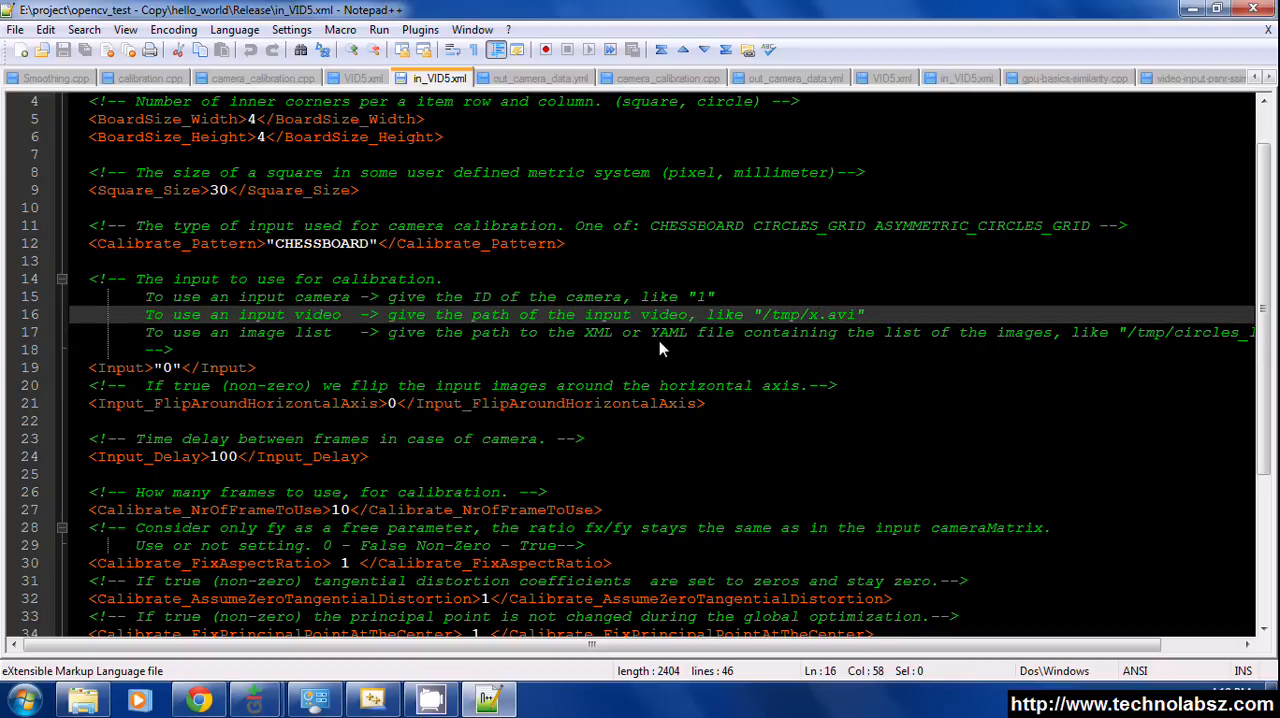
{"action": "double_click", "coordinate": [667, 332]}
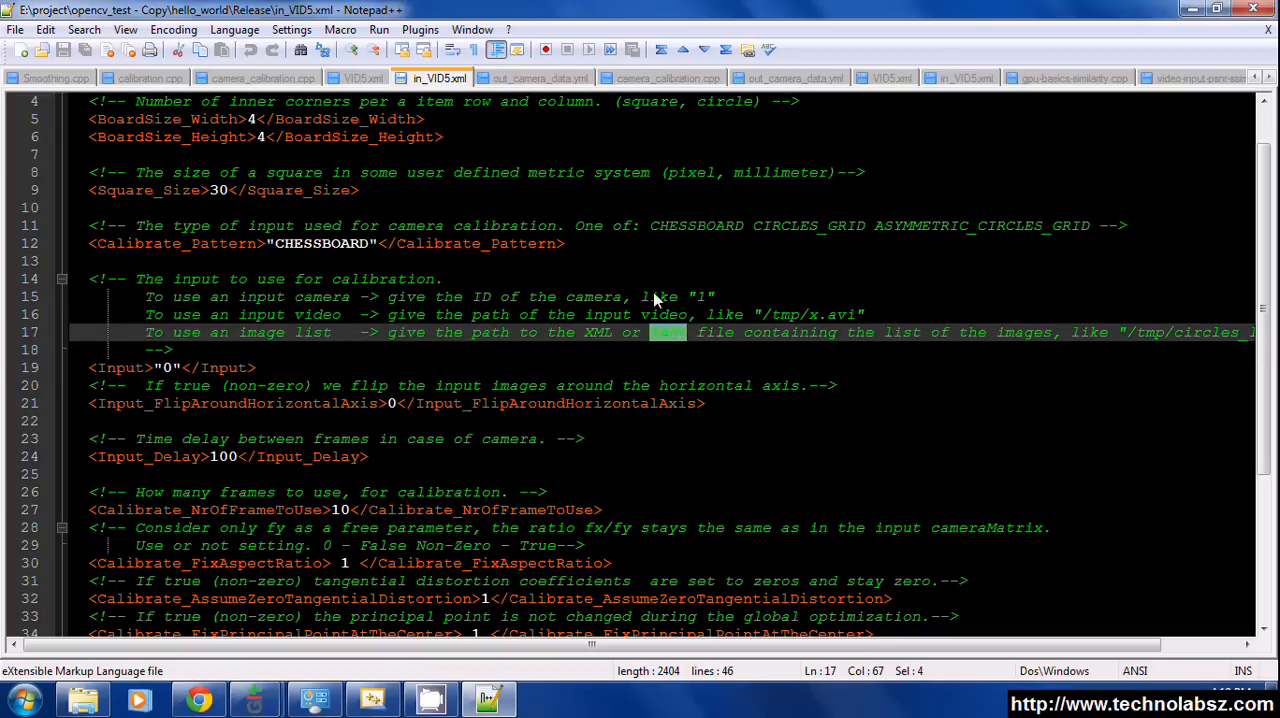
{"action": "left_click", "coordinate": [680, 296]}
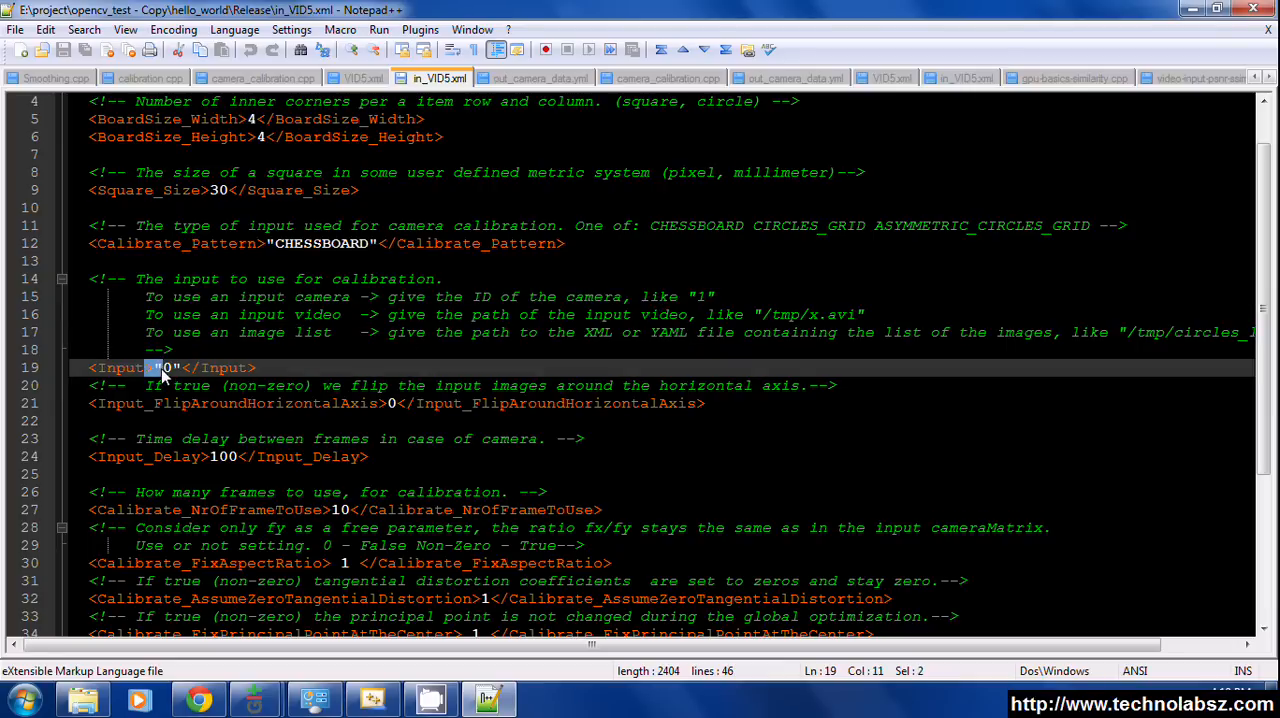
- Review Input camera 0, flip and aspect ratio settings, and output file out_camera_data
{"action": "left_click", "coordinate": [165, 368]}
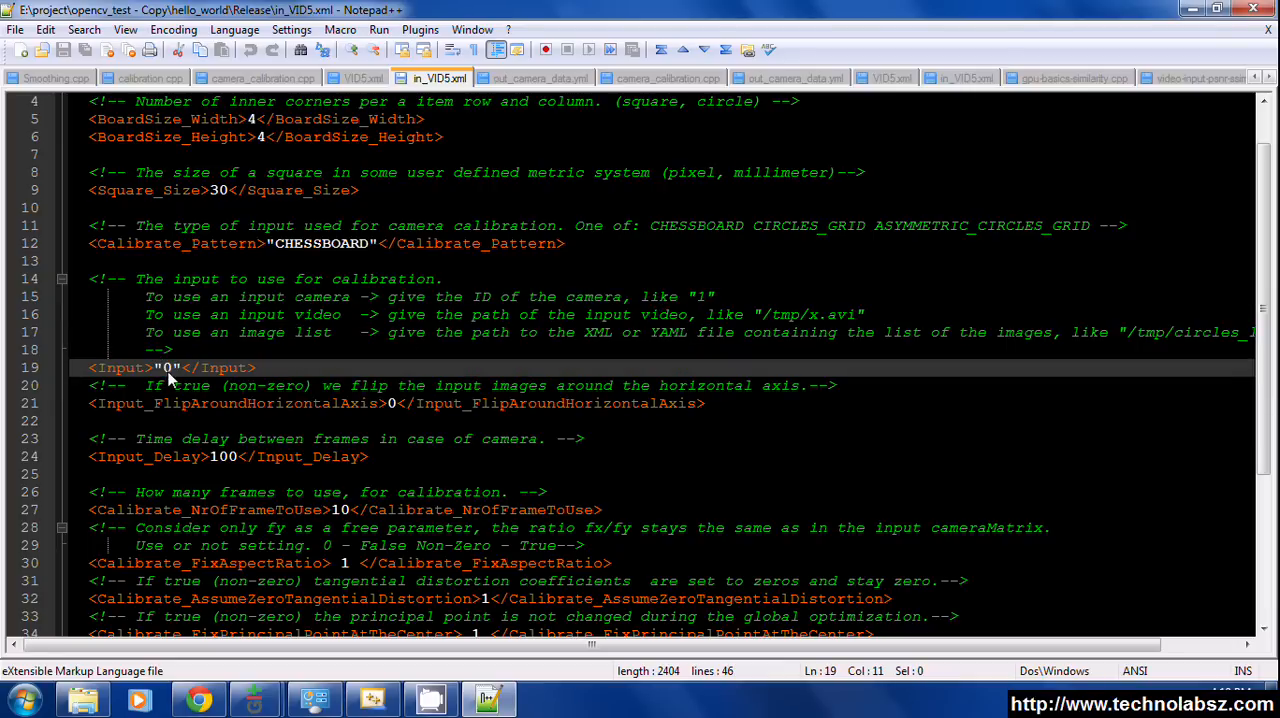
{"action": "triple_click", "coordinate": [170, 368]}
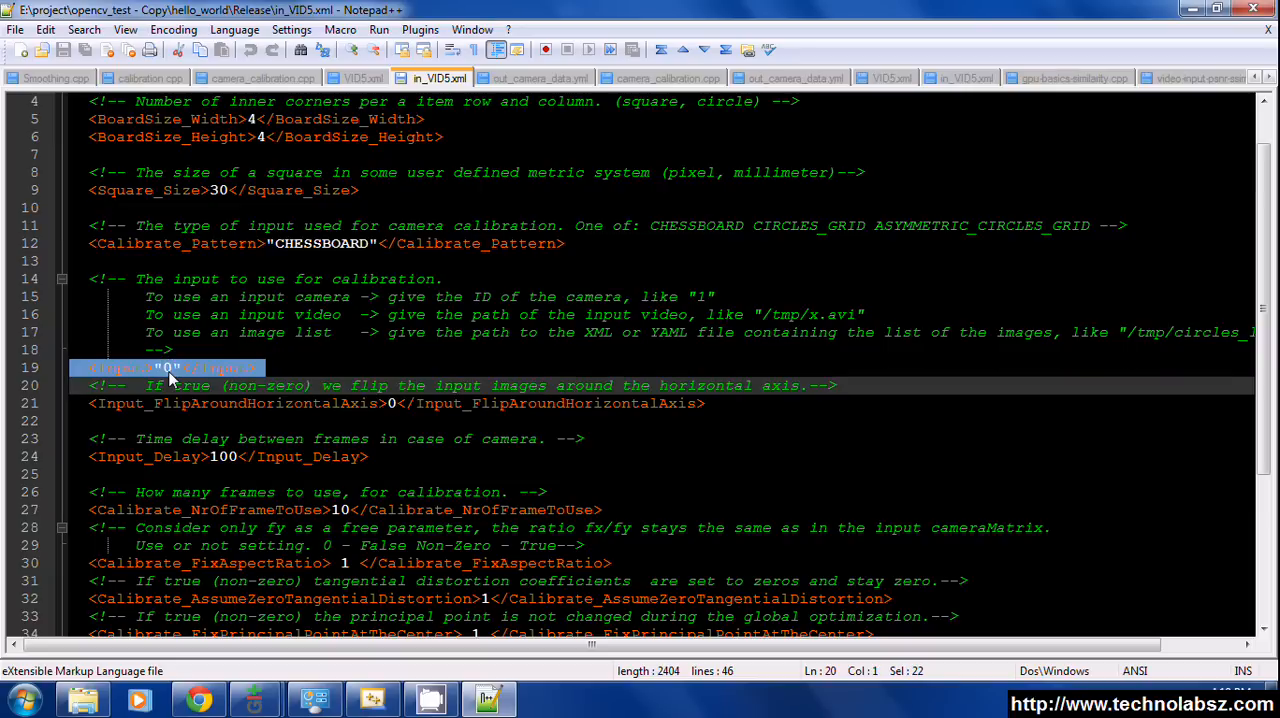
{"action": "left_click", "coordinate": [168, 367]}
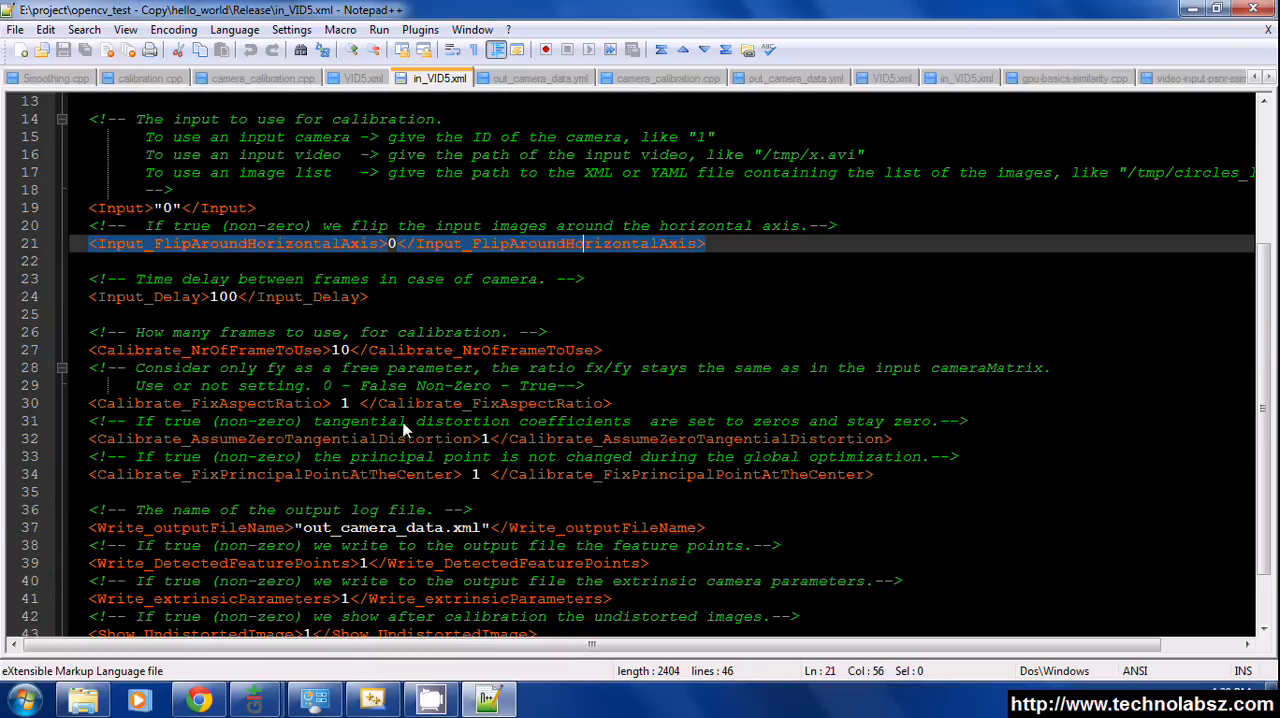
{"action": "left_click", "coordinate": [470, 367]}
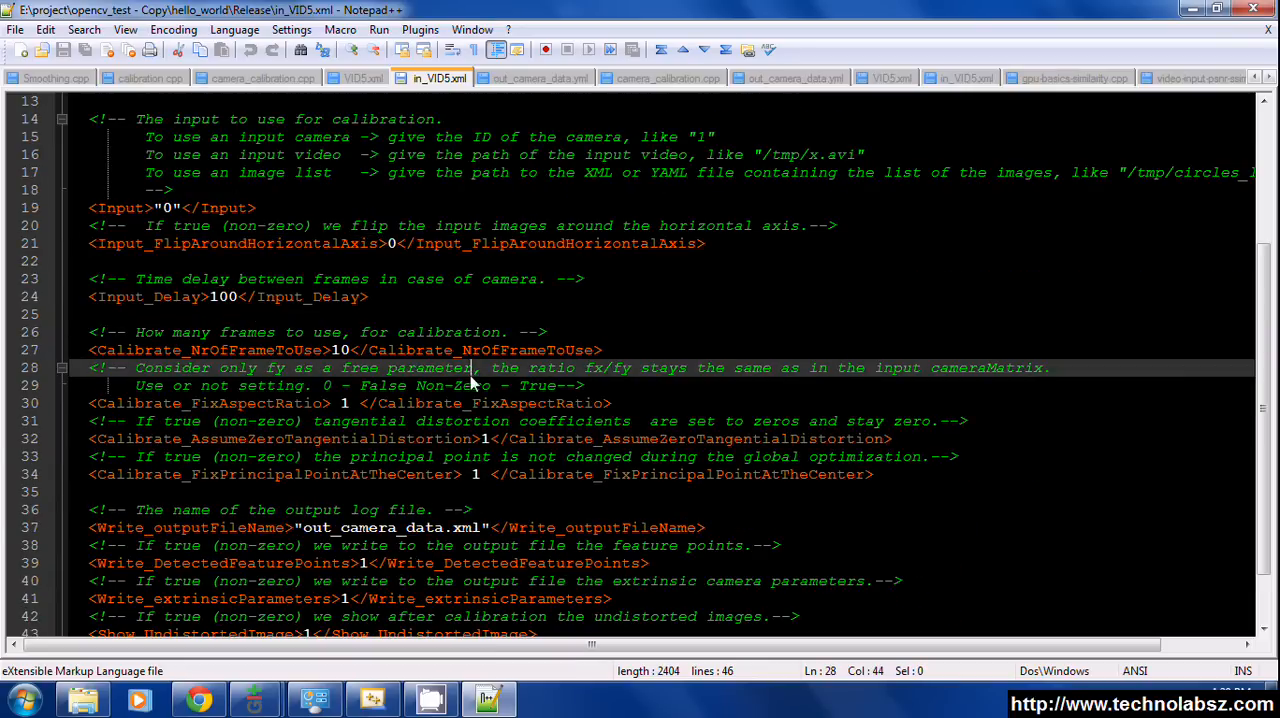
{"action": "scroll", "scroll_direction": "down", "scroll_amount": 3}
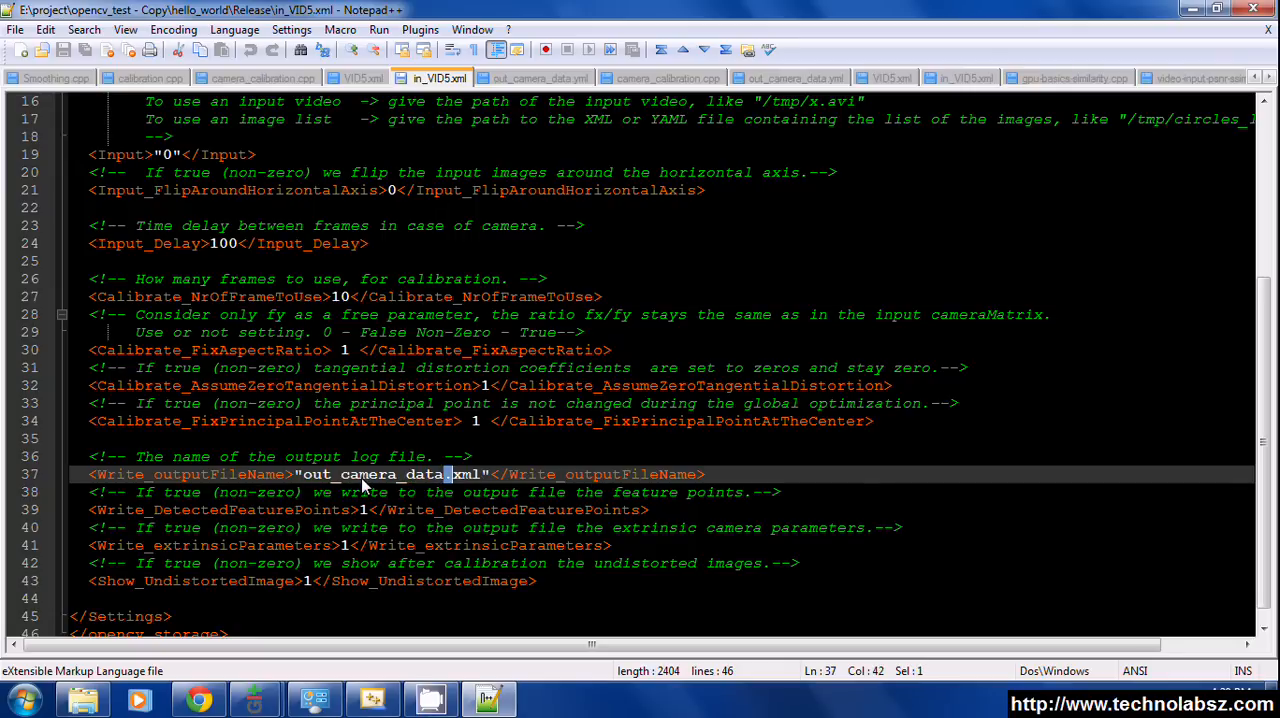
{"action": "double_click", "coordinate": [375, 474]}
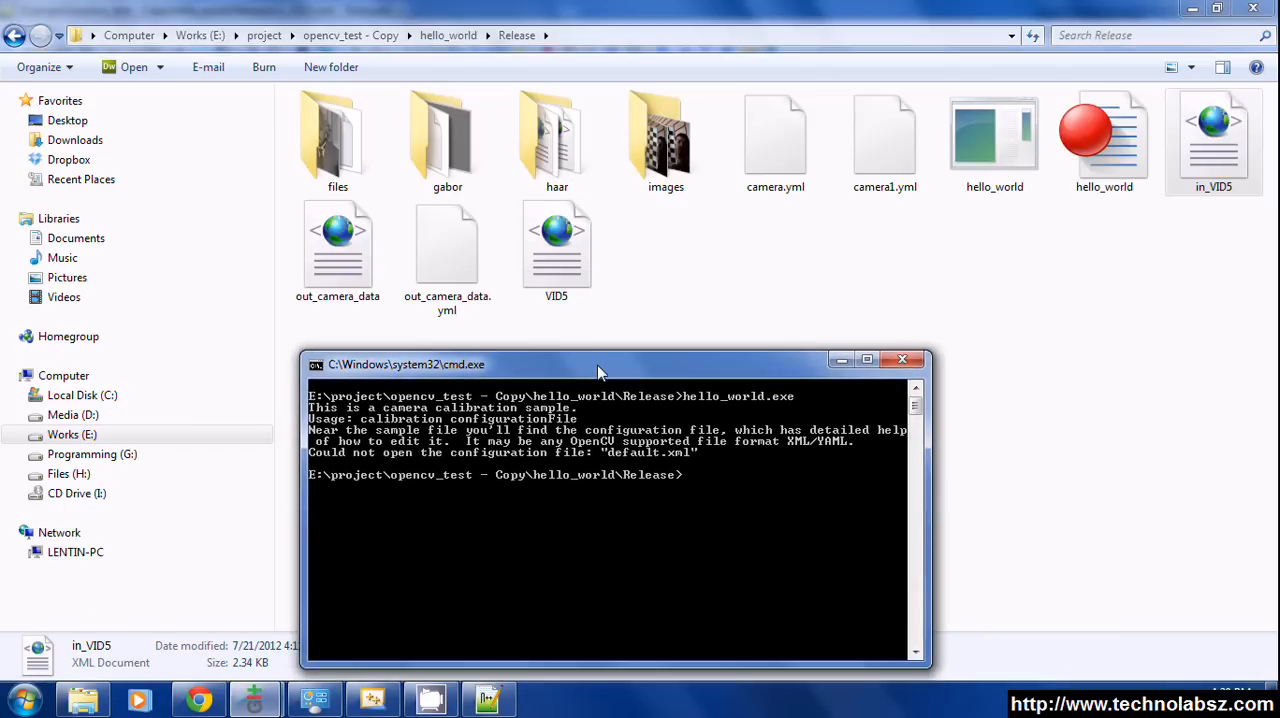
- Run 'hello_world.exe in_VID5.xml' to open the live webcam calibration view
{"action": "type", "text": "hello_world.exe"}
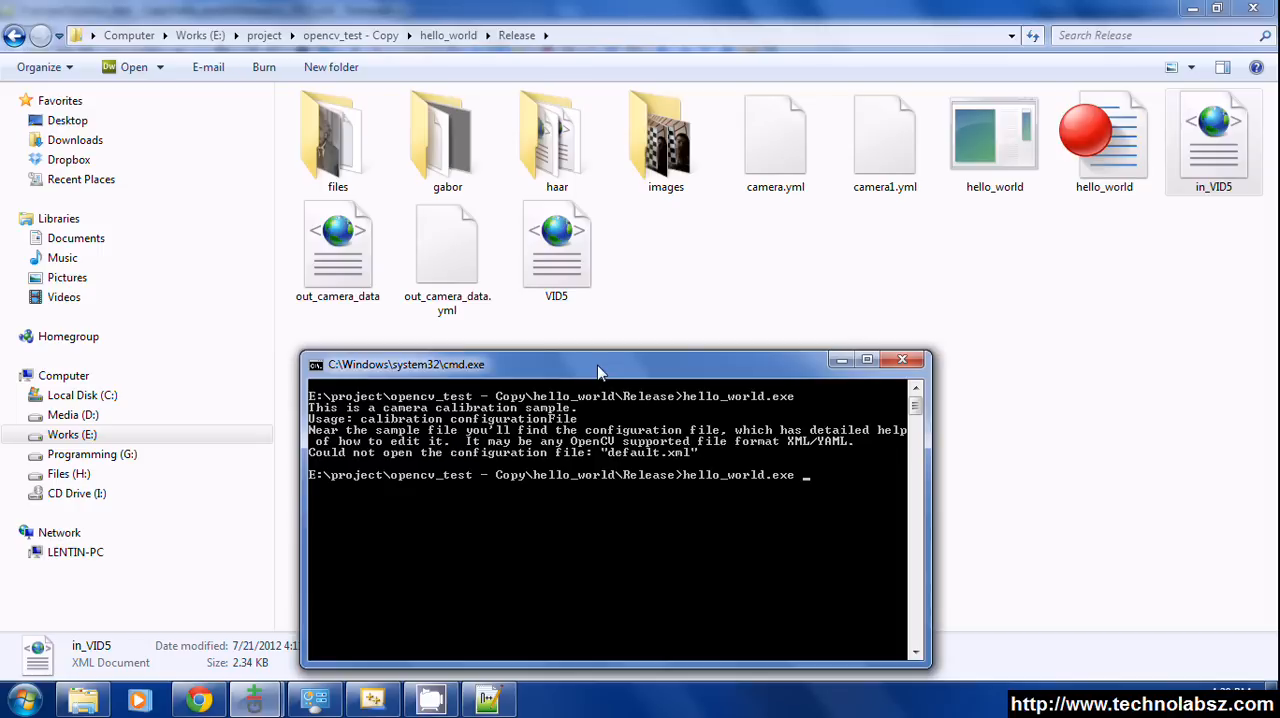
{"action": "type", "text": "in_VID5.xml"}
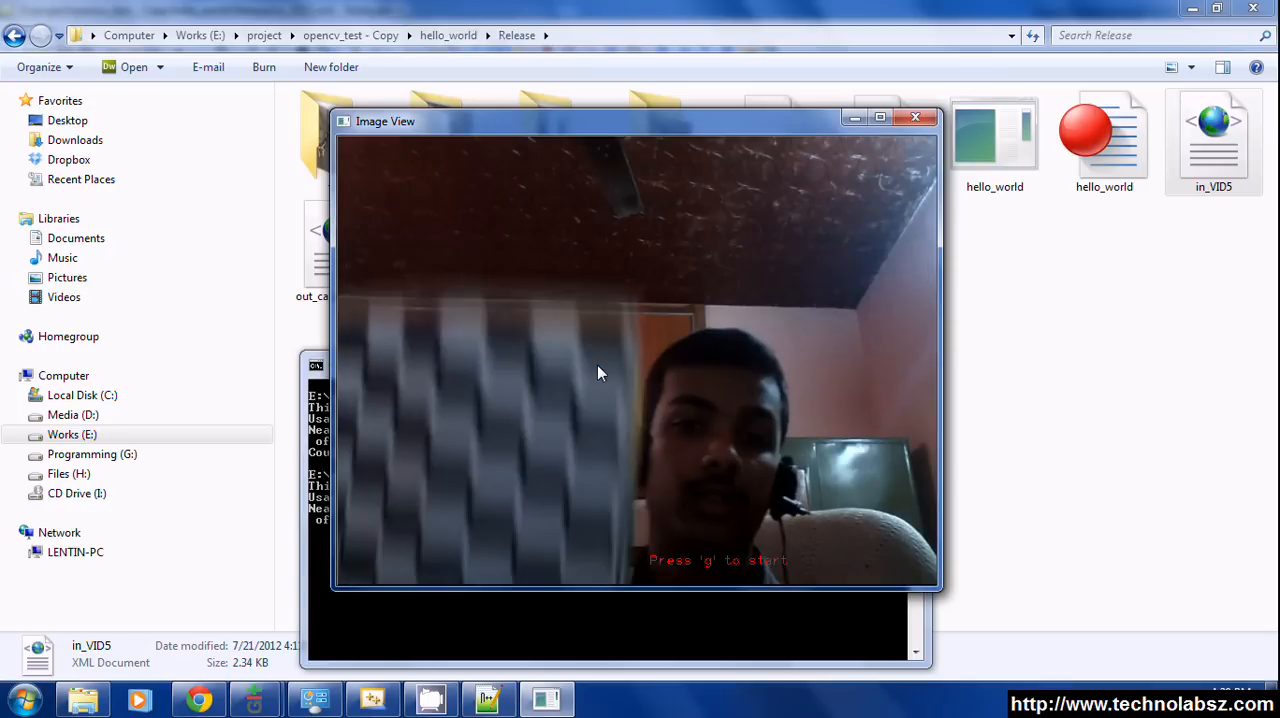
- Press g to capture chessboard frames until Calibrated, then close the view (error 1.97961)
{"action": "key", "text": "g"}
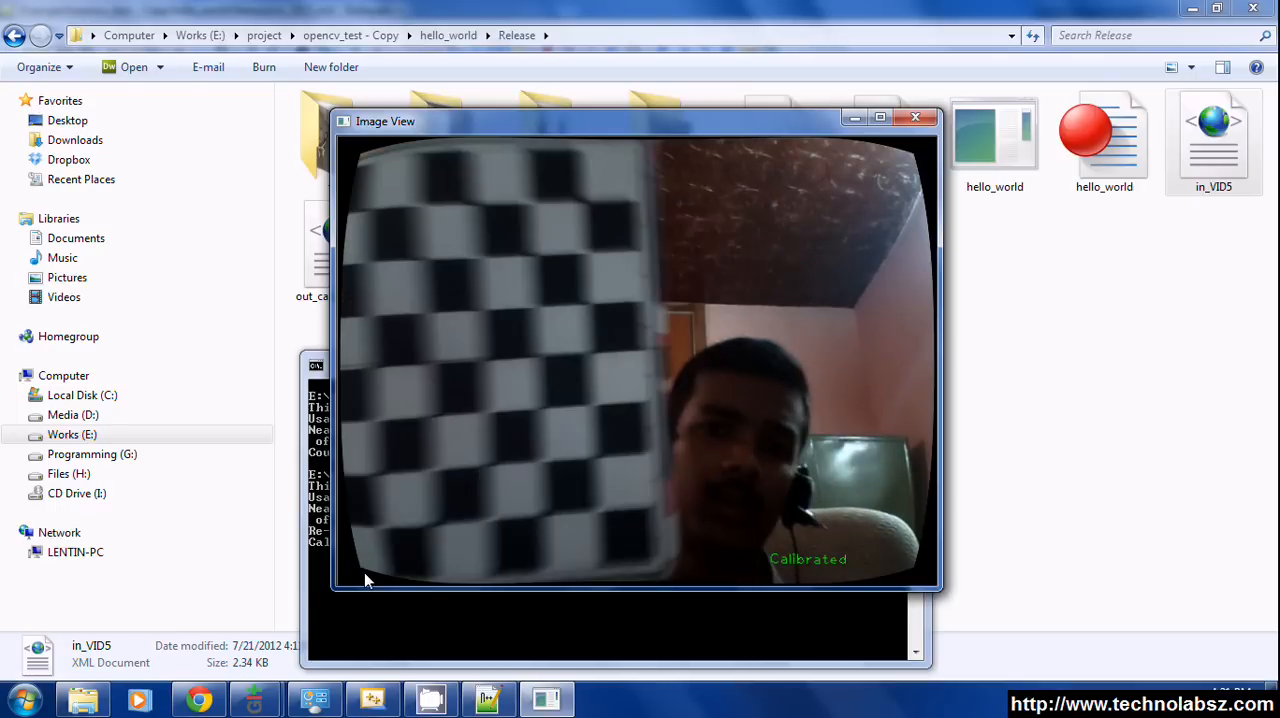
{"action": "left_click", "coordinate": [916, 117]}
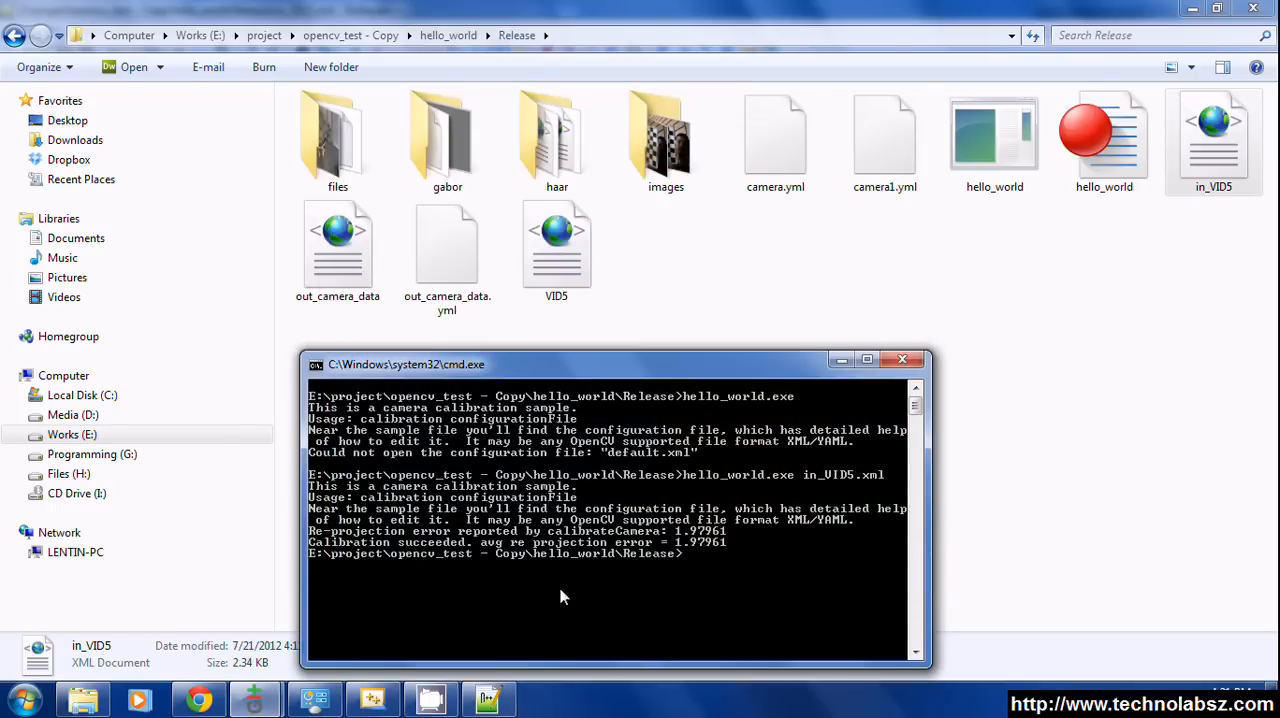
{"action": "left_click", "coordinate": [1258, 684]}
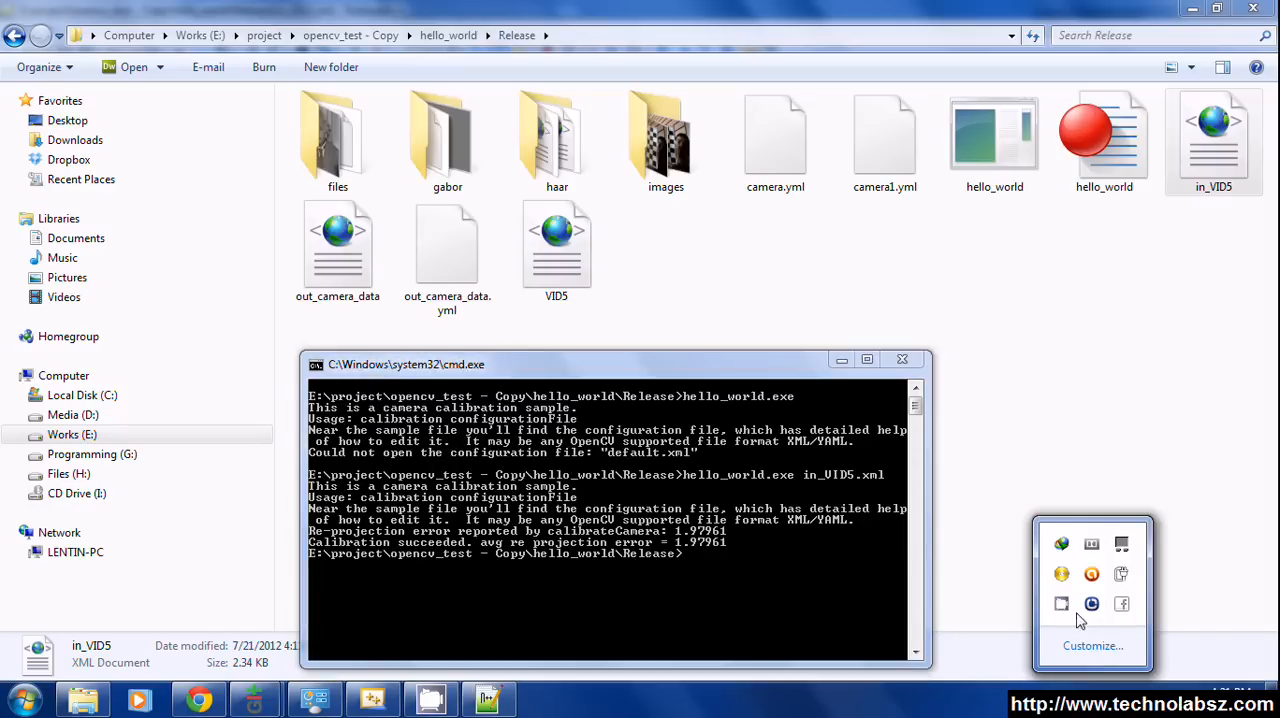